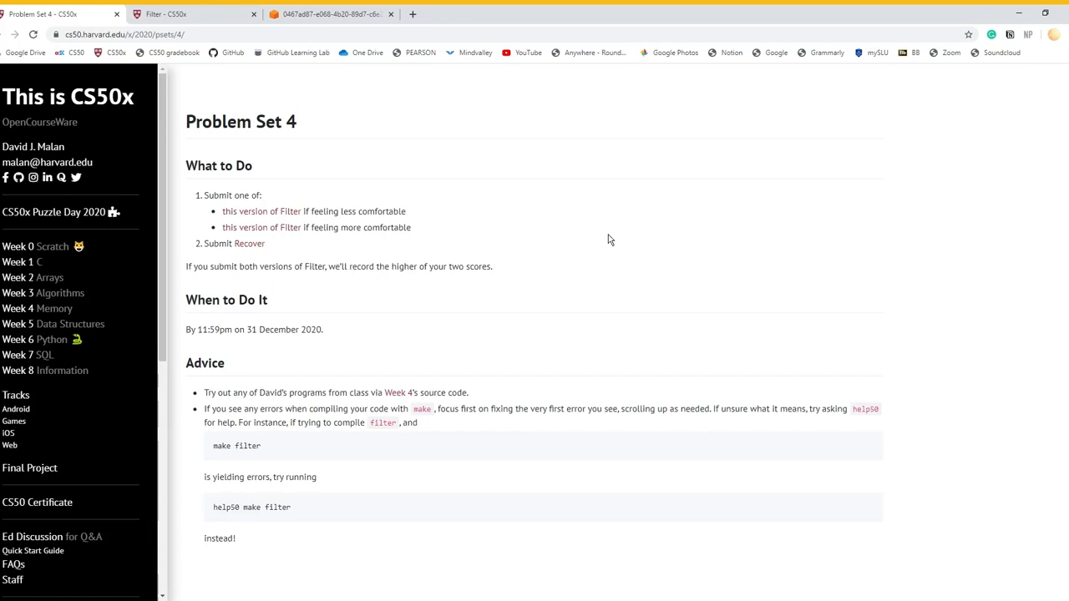
{"action": "mouse_move", "coordinate": [435, 241]}
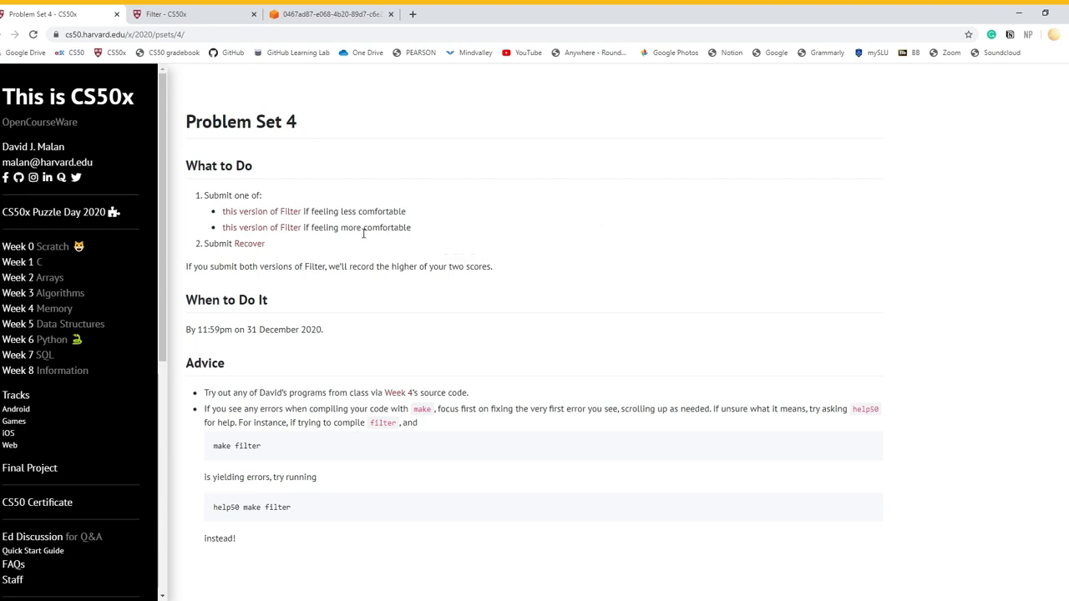
Step: Go to the 'more comfortable' Filter spec and scroll to its Usage examples
{"action": "left_click", "coordinate": [261, 227]}
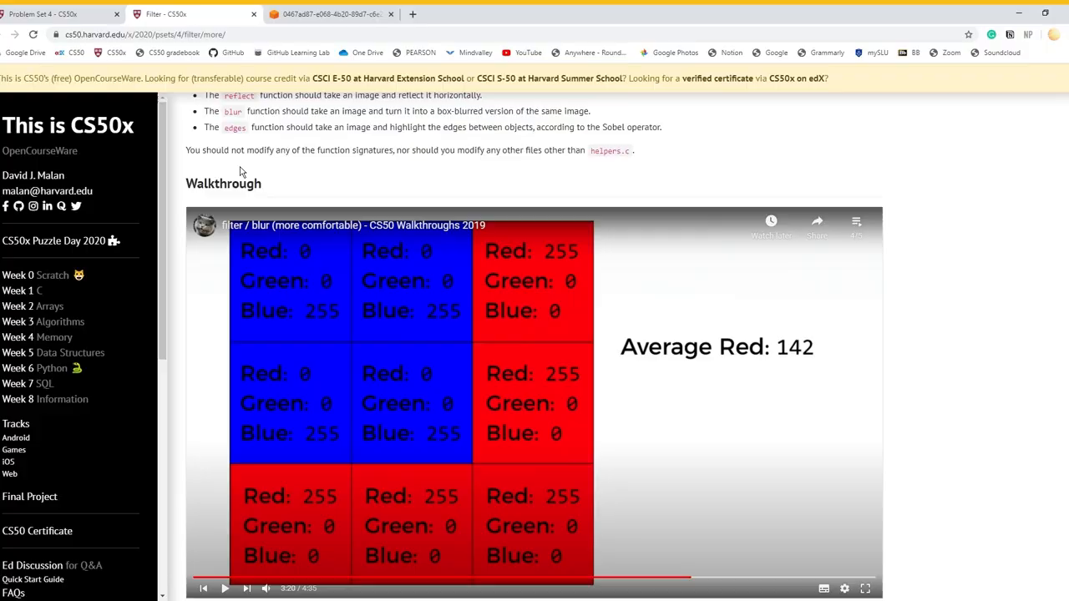
{"action": "scroll", "scroll_direction": "down", "scroll_amount": 3}
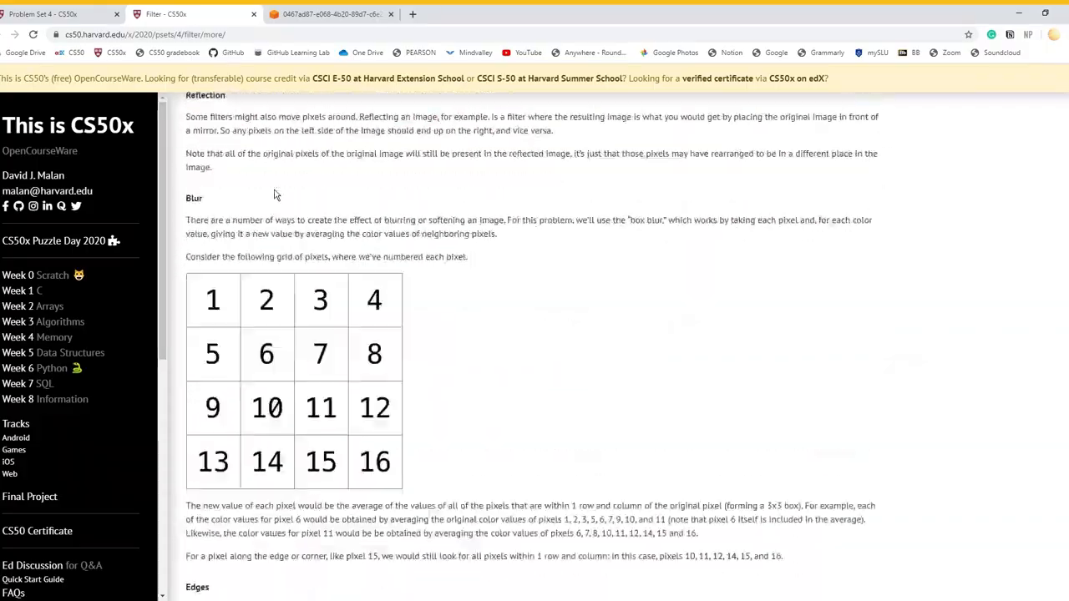
{"action": "scroll", "scroll_direction": "down", "scroll_amount": 3}
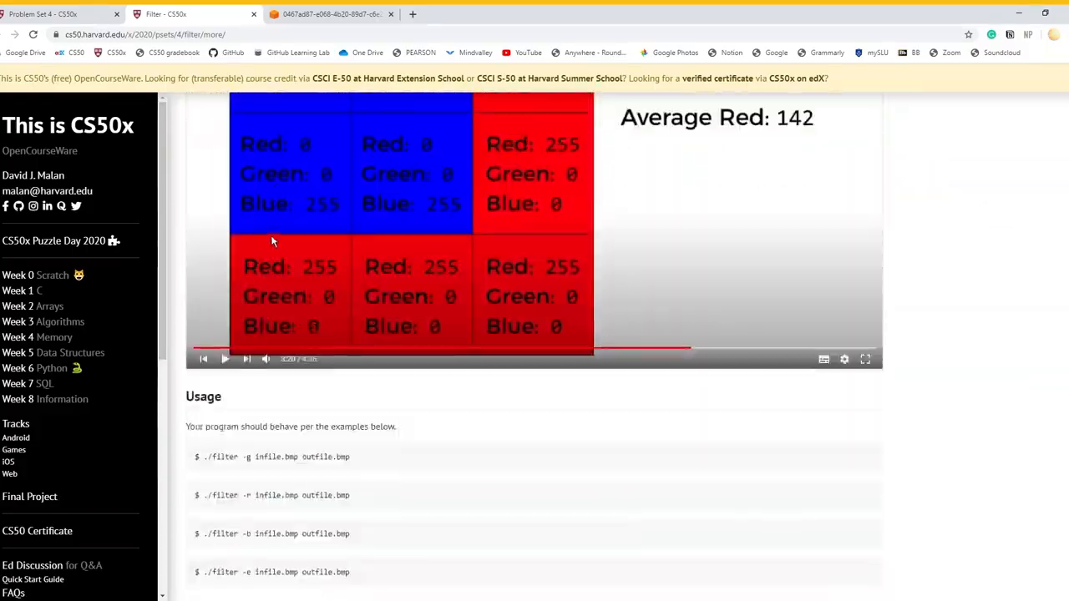
{"action": "scroll", "scroll_direction": "down", "scroll_amount": 3}
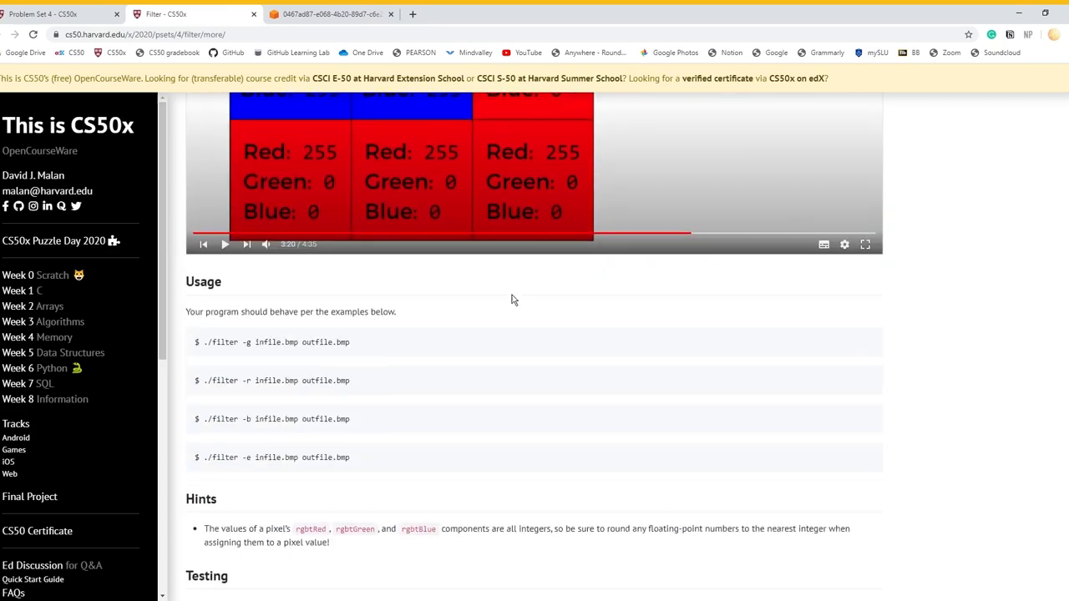
{"action": "left_click", "coordinate": [361, 13]}
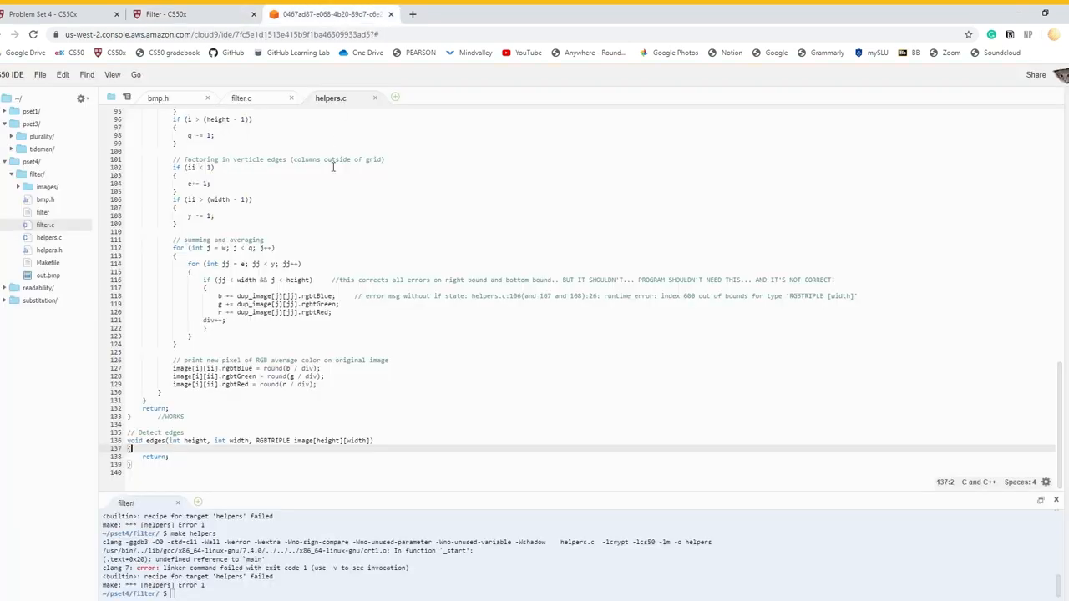
{"action": "mouse_move", "coordinate": [70, 237]}
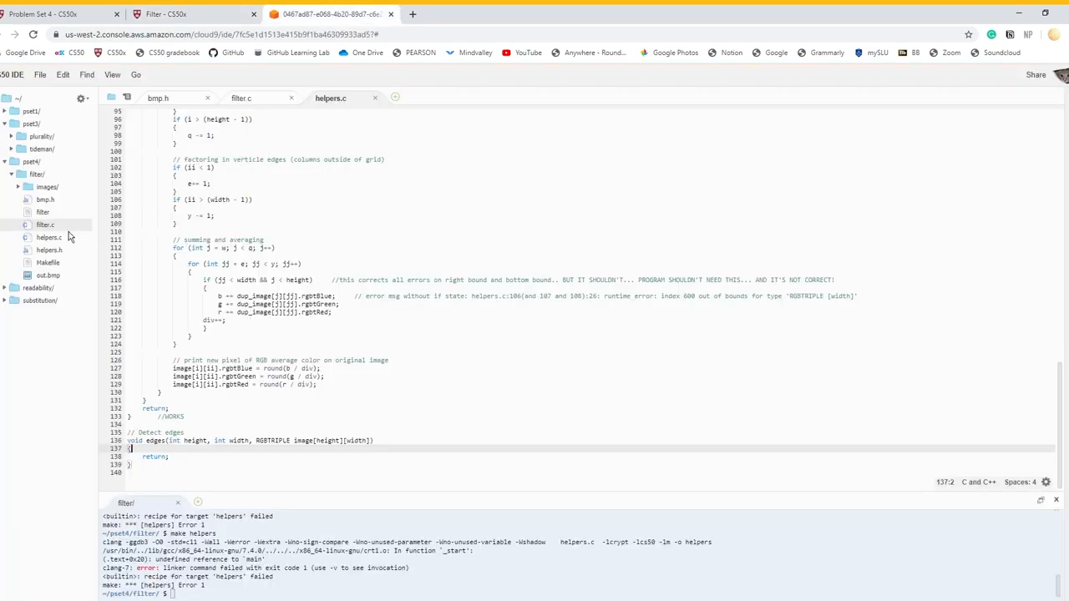
{"action": "left_click", "coordinate": [39, 237]}
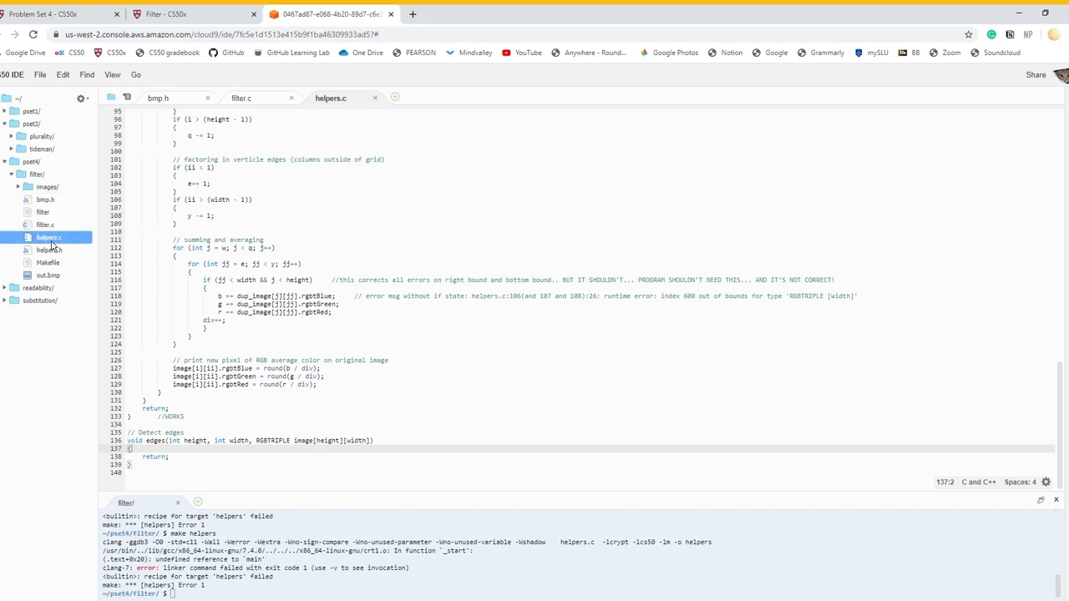
{"action": "left_click", "coordinate": [44, 213]}
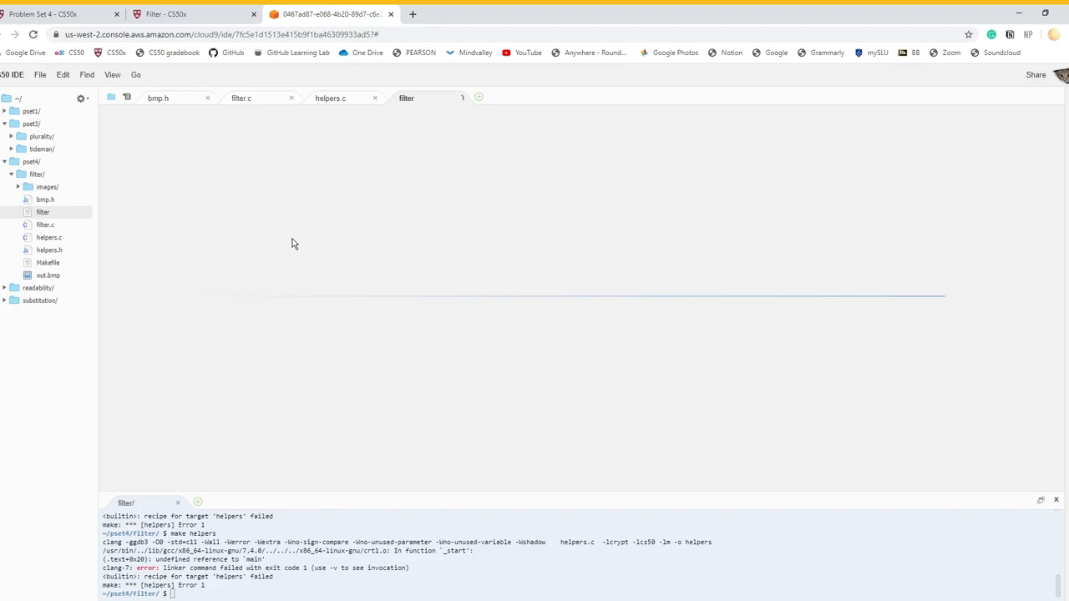
{"action": "left_click", "coordinate": [404, 97]}
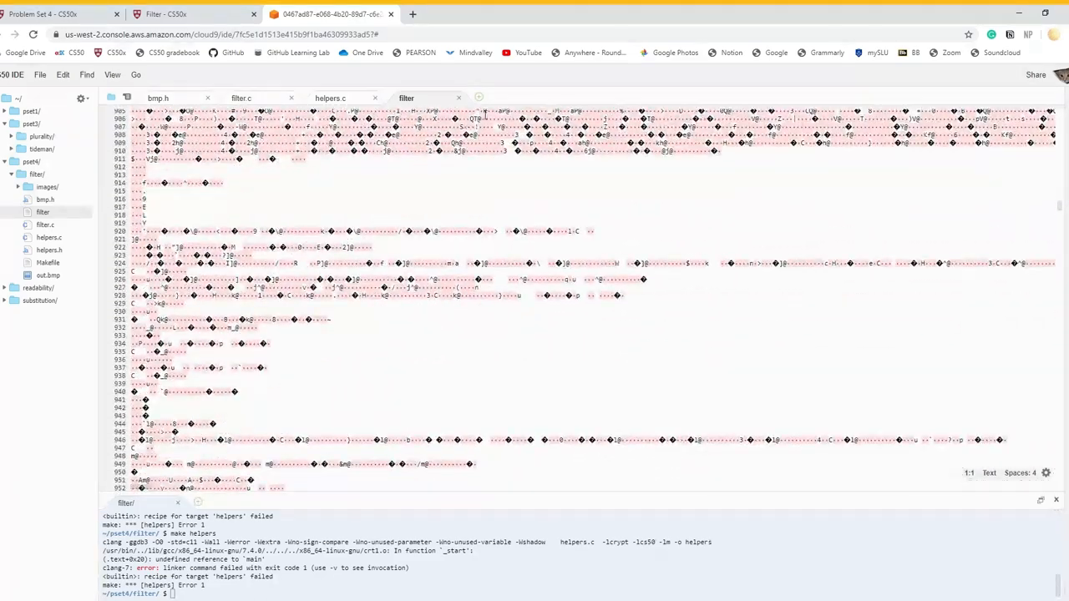
{"action": "left_click", "coordinate": [331, 97]}
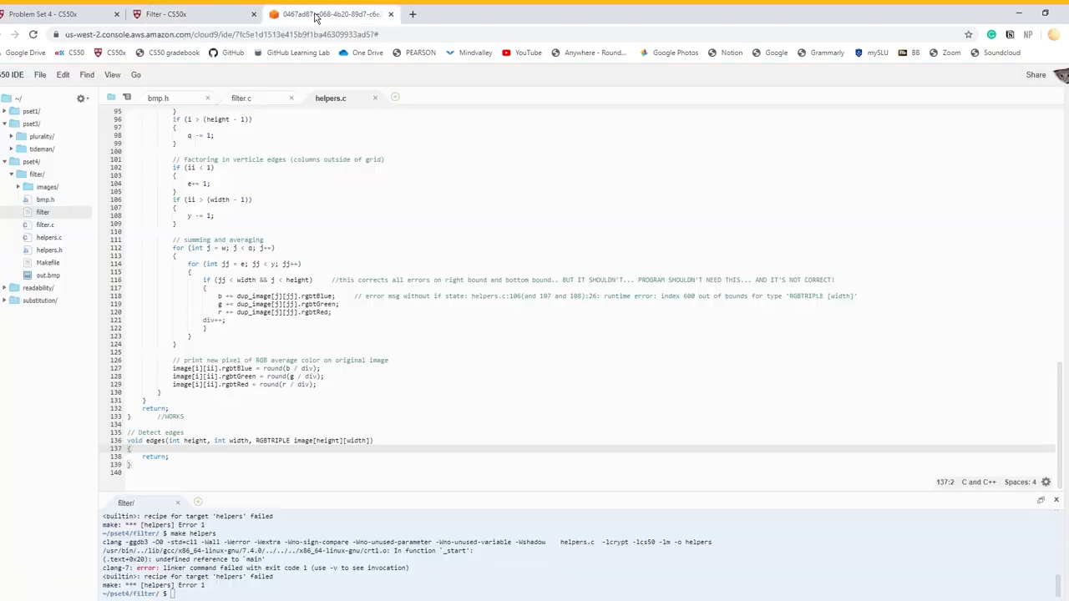
{"action": "left_click", "coordinate": [46, 237]}
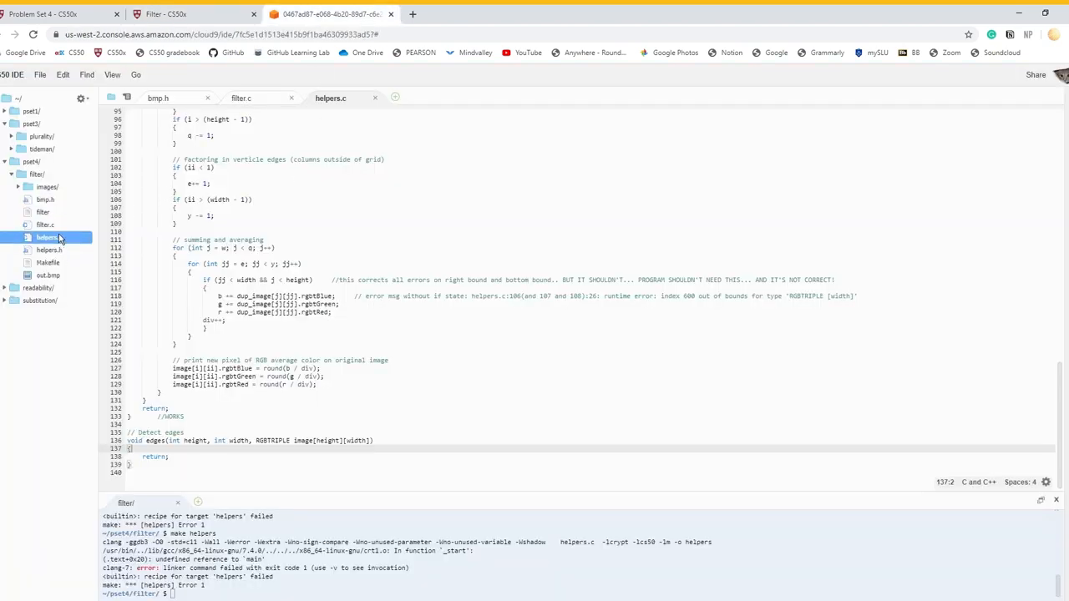
{"action": "left_click", "coordinate": [241, 97]}
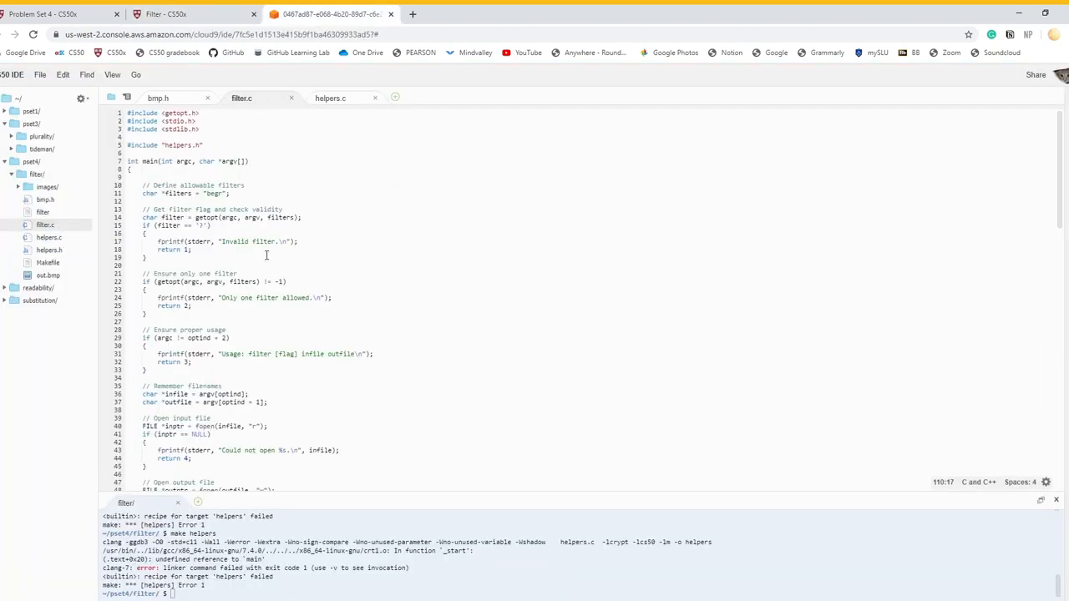
{"action": "scroll", "scroll_direction": "down", "scroll_amount": 3}
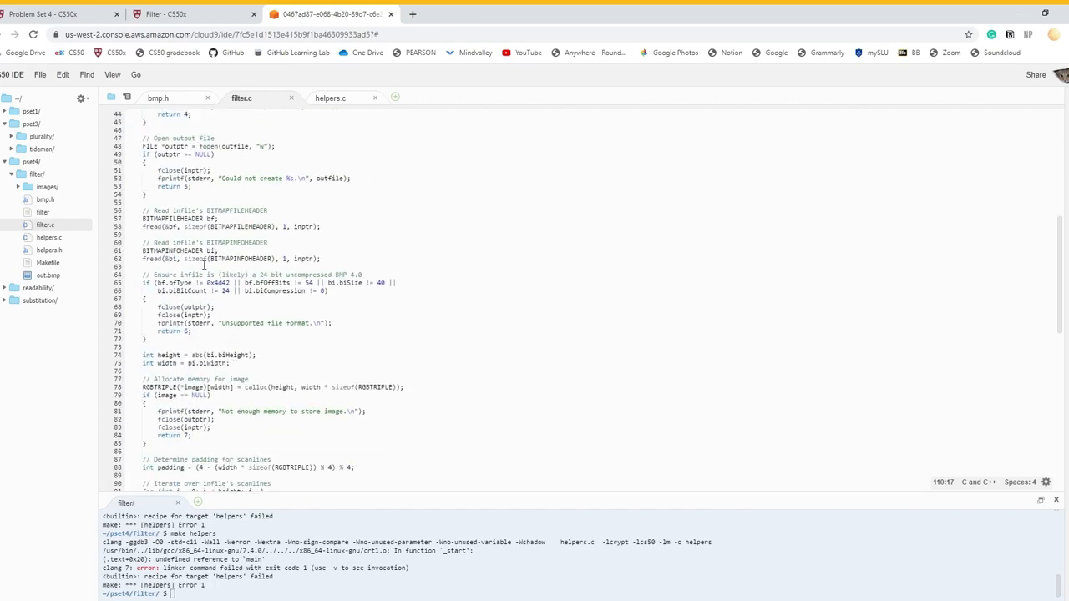
{"action": "scroll", "scroll_direction": "down", "scroll_amount": 3}
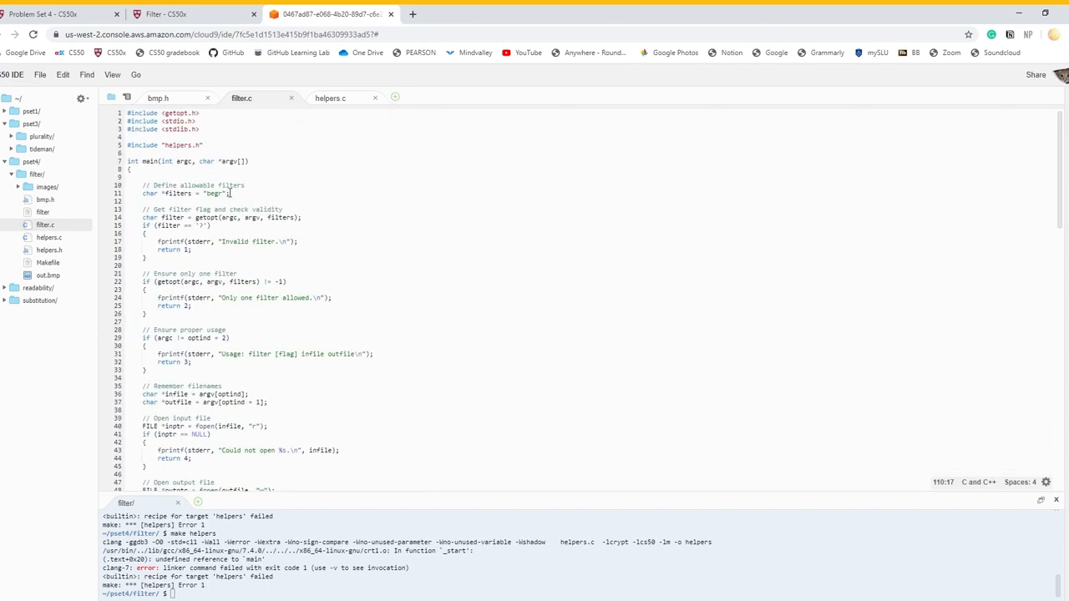
{"action": "left_click", "coordinate": [157, 97]}
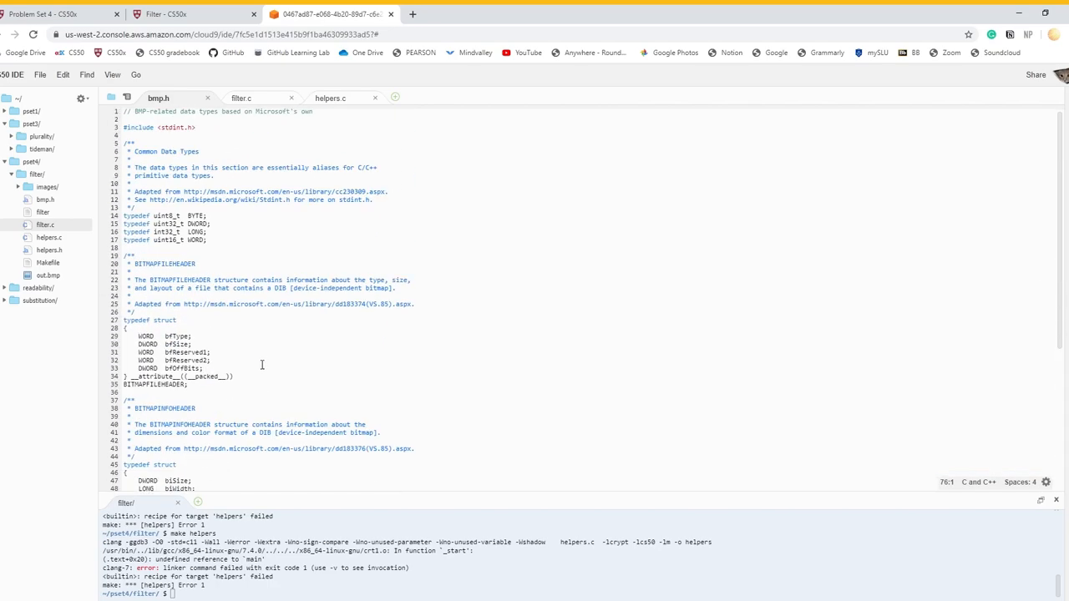
{"action": "left_click", "coordinate": [242, 97]}
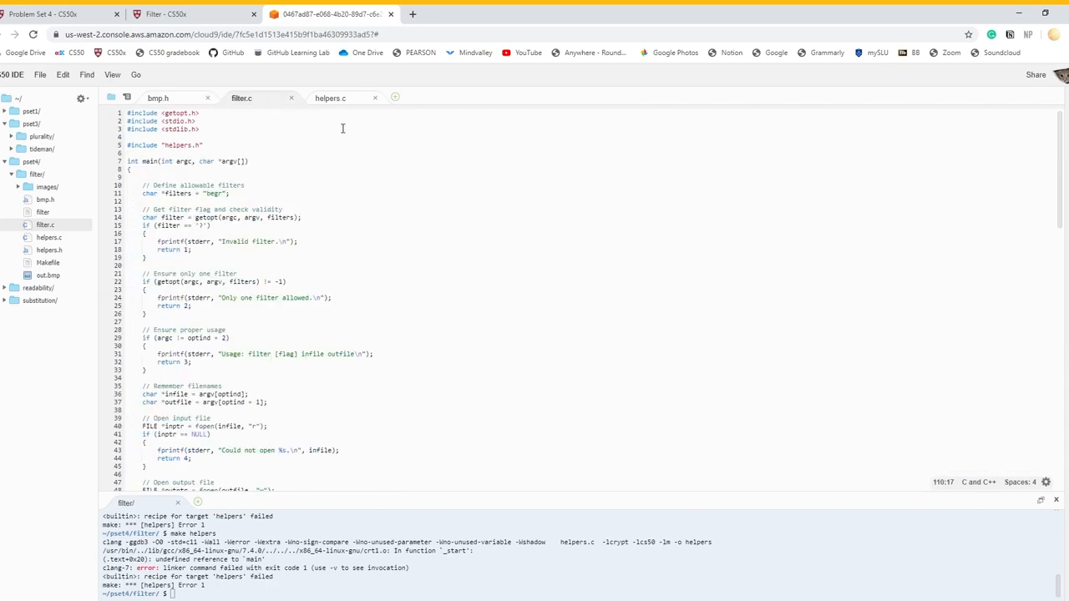
{"action": "left_click", "coordinate": [331, 97]}
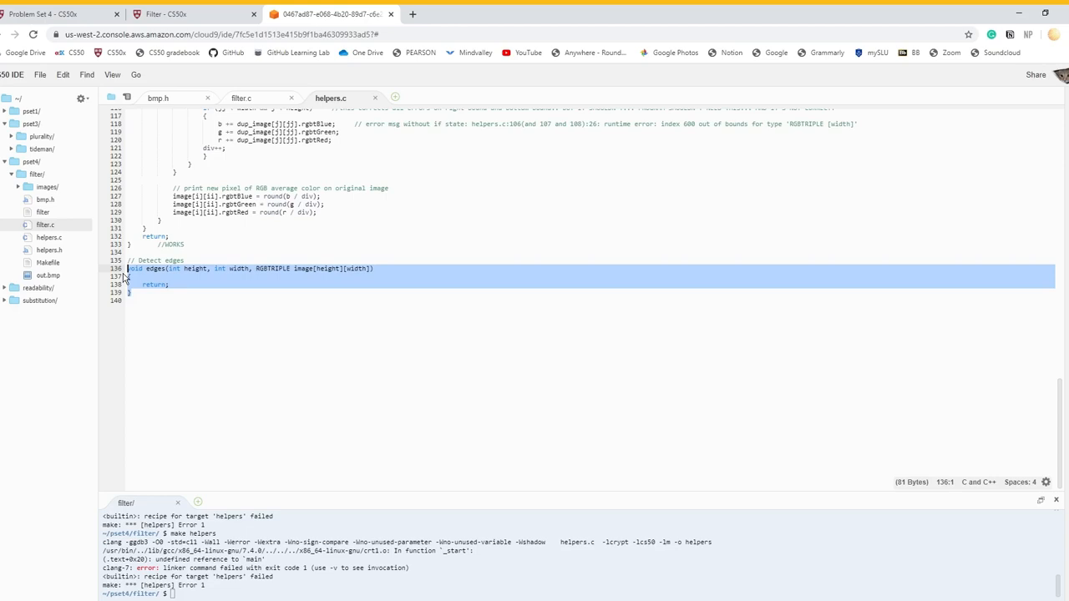
Step: Insert a blank line inside the empty edges function body in helpers.c
{"action": "left_click", "coordinate": [187, 281]}
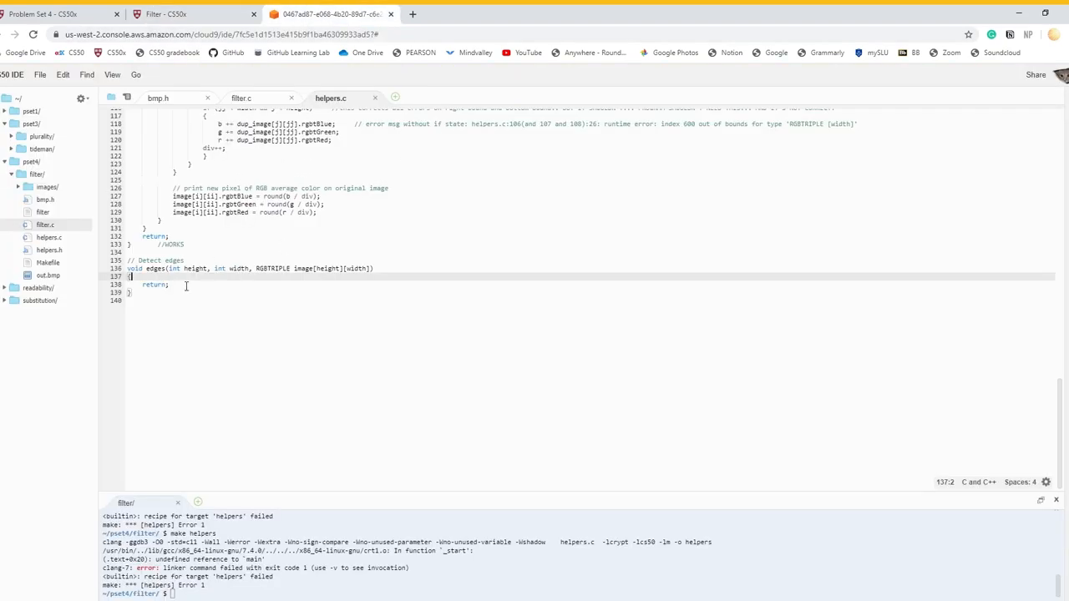
{"action": "key", "text": "Enter"}
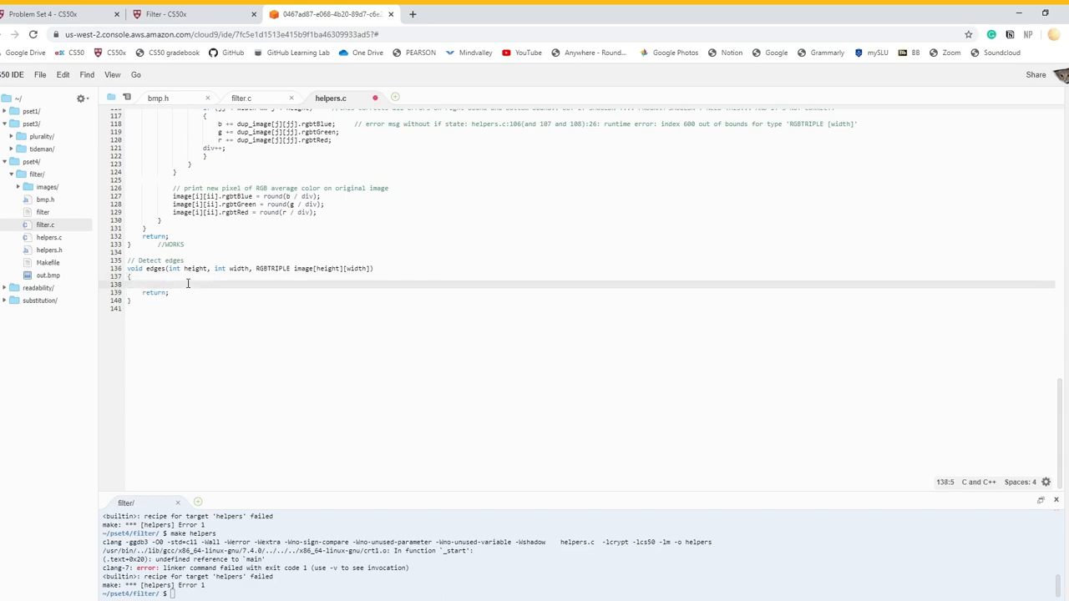
{"action": "mouse_move", "coordinate": [317, 364]}
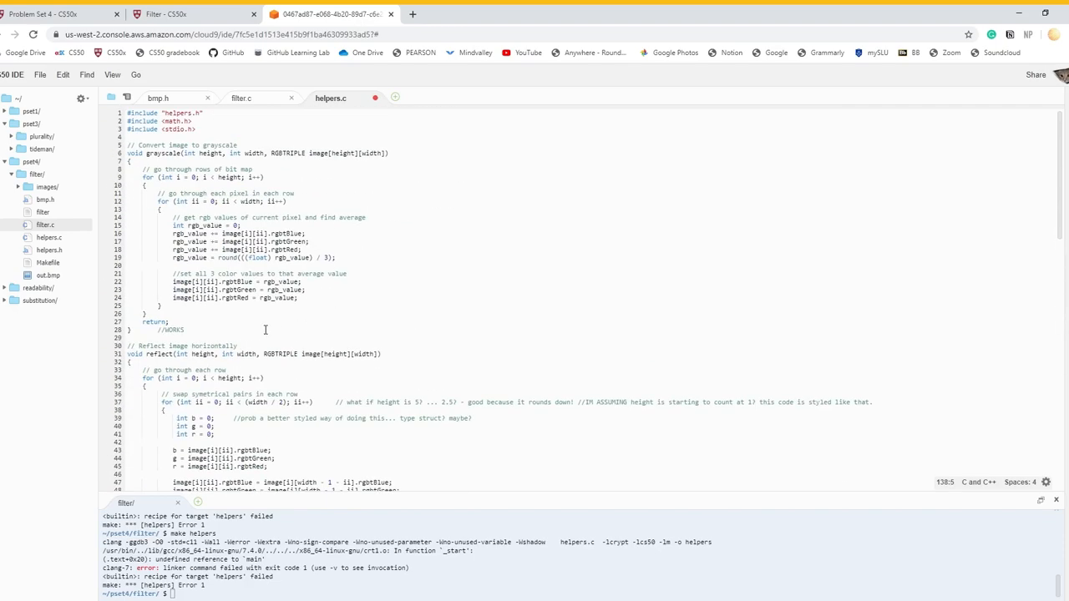
{"action": "scroll", "scroll_direction": "down", "scroll_amount": 3}
{"action": "type", "text": "make"}
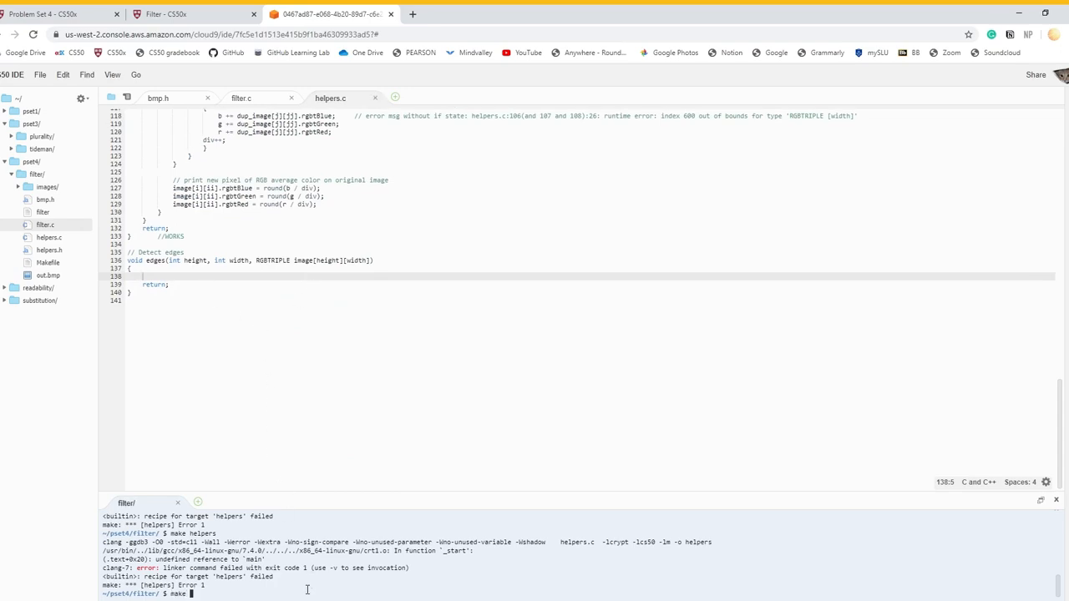
Step: Clear the terminal and run make helpers, which fails with undefined reference to main
{"action": "type", "text": "clea"}
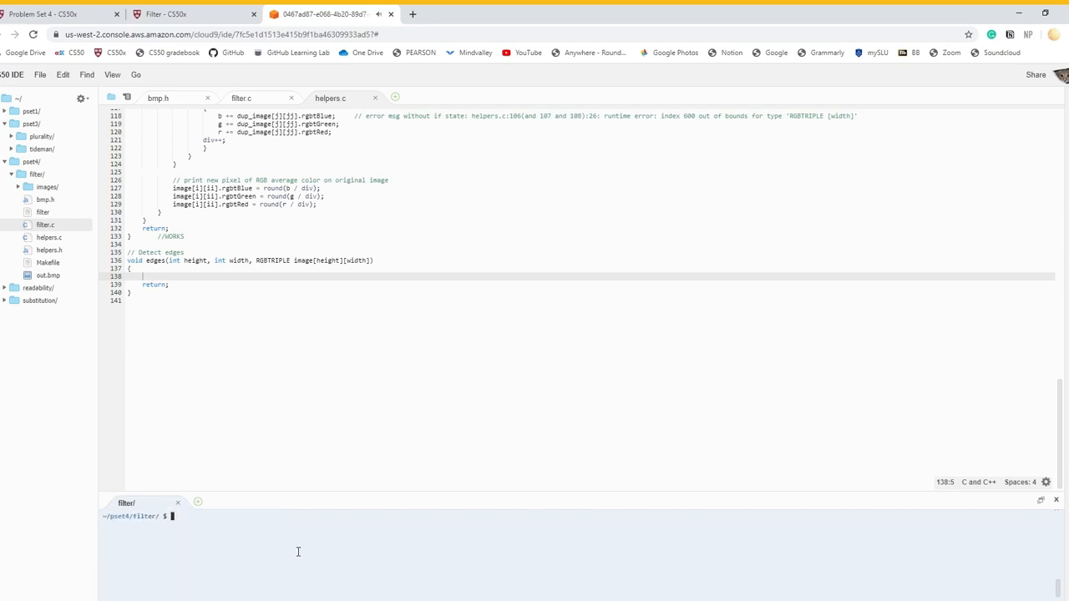
{"action": "type", "text": "make helpers"}
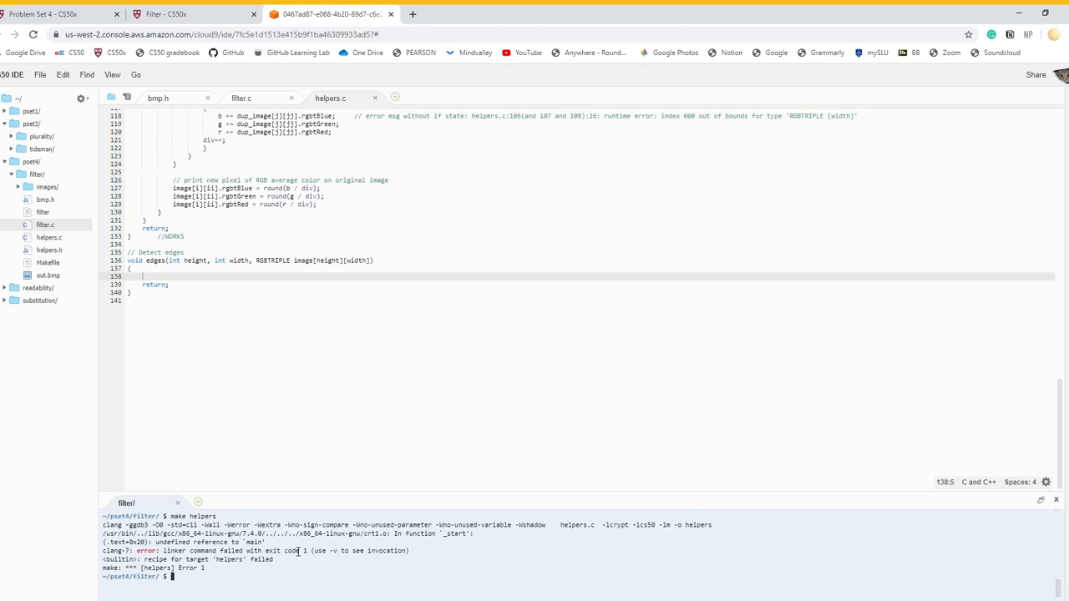
{"action": "mouse_move", "coordinate": [284, 568]}
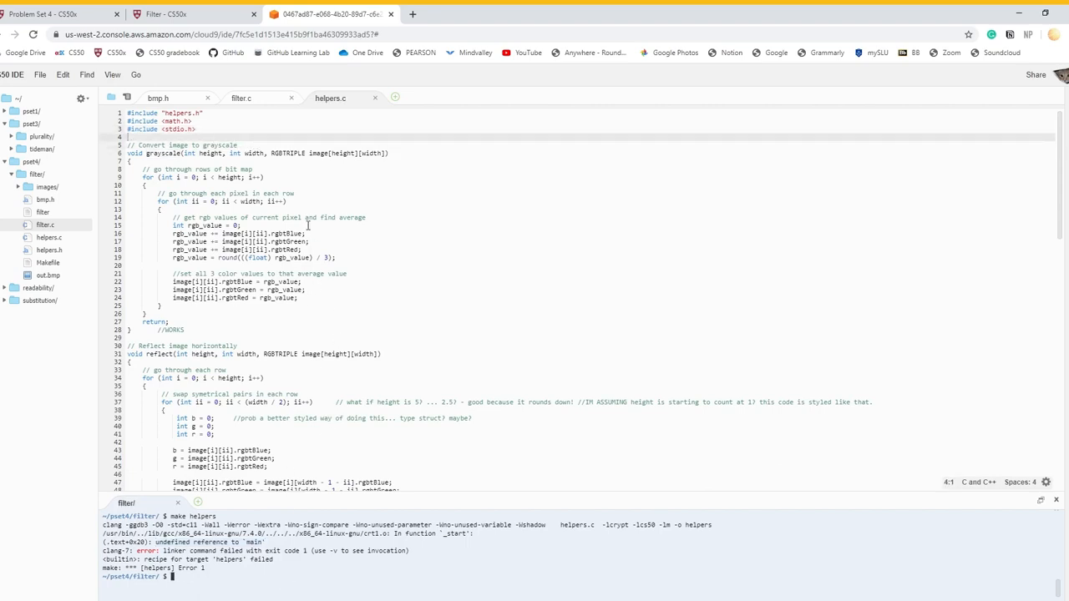
{"action": "left_click", "coordinate": [240, 96]}
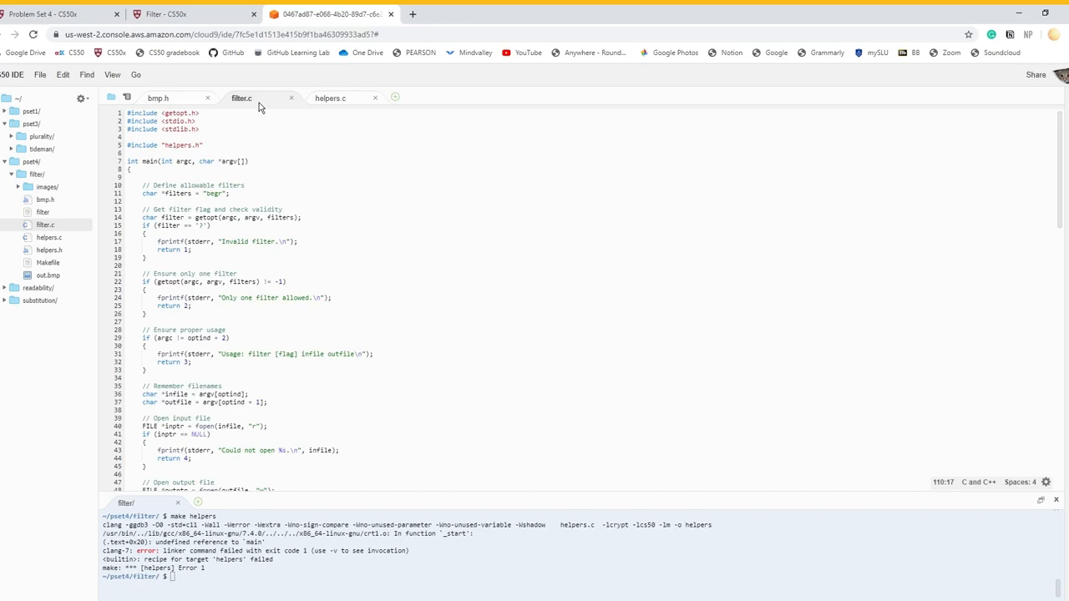
{"action": "mouse_move", "coordinate": [348, 107]}
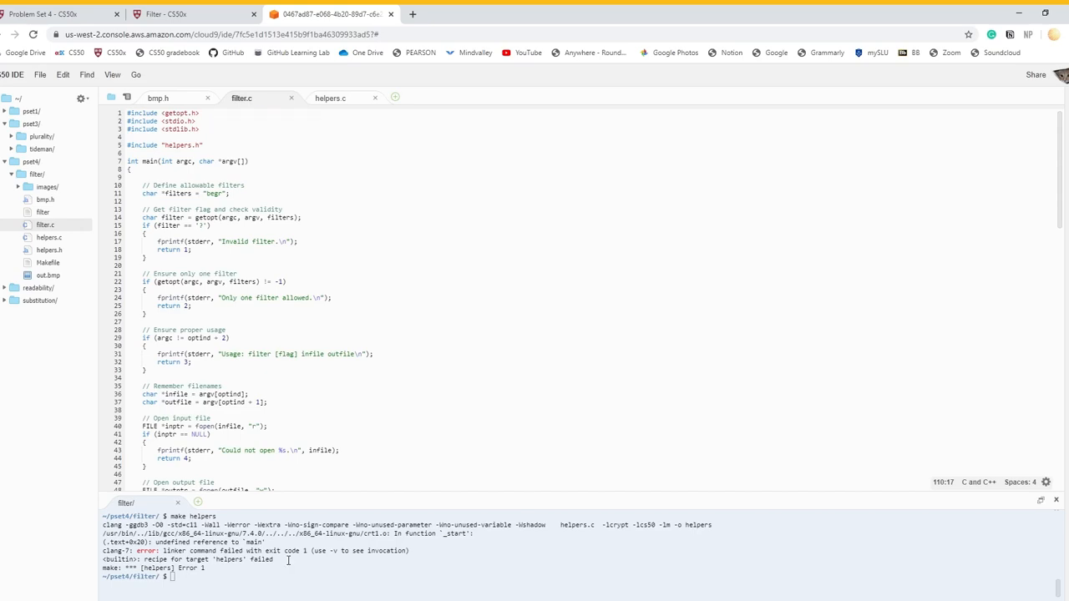
{"action": "type", "text": "make filter"}
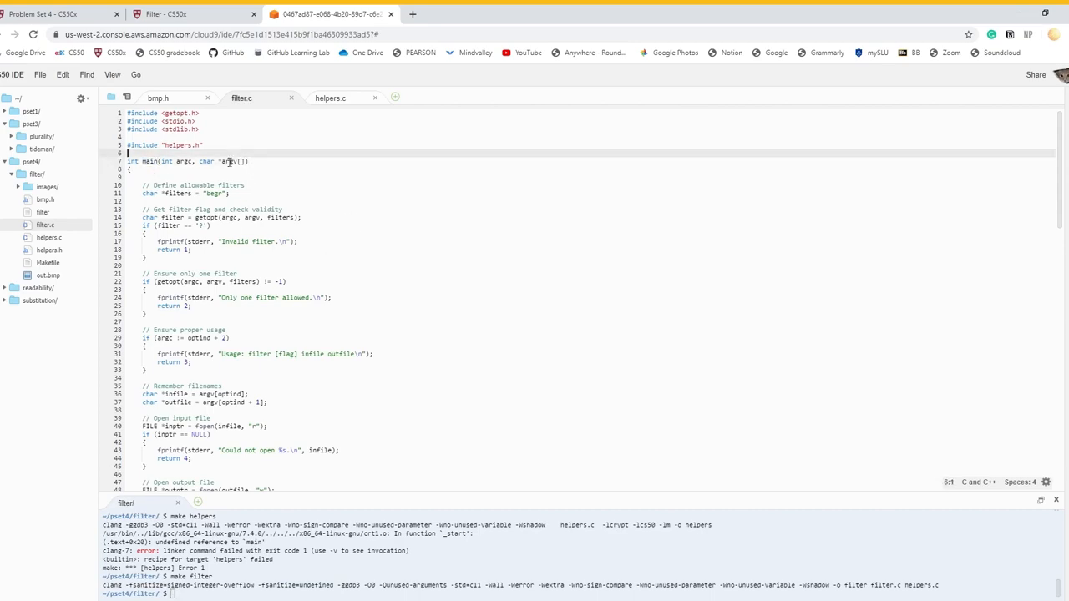
{"action": "scroll", "scroll_direction": "down", "scroll_amount": 3}
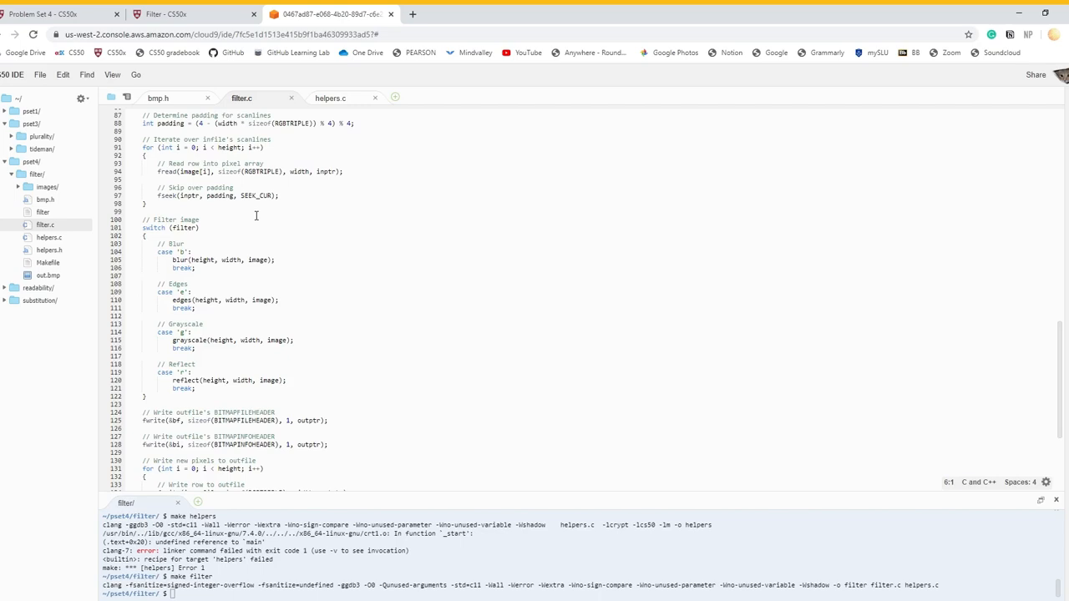
{"action": "scroll", "scroll_direction": "down", "scroll_amount": 3}
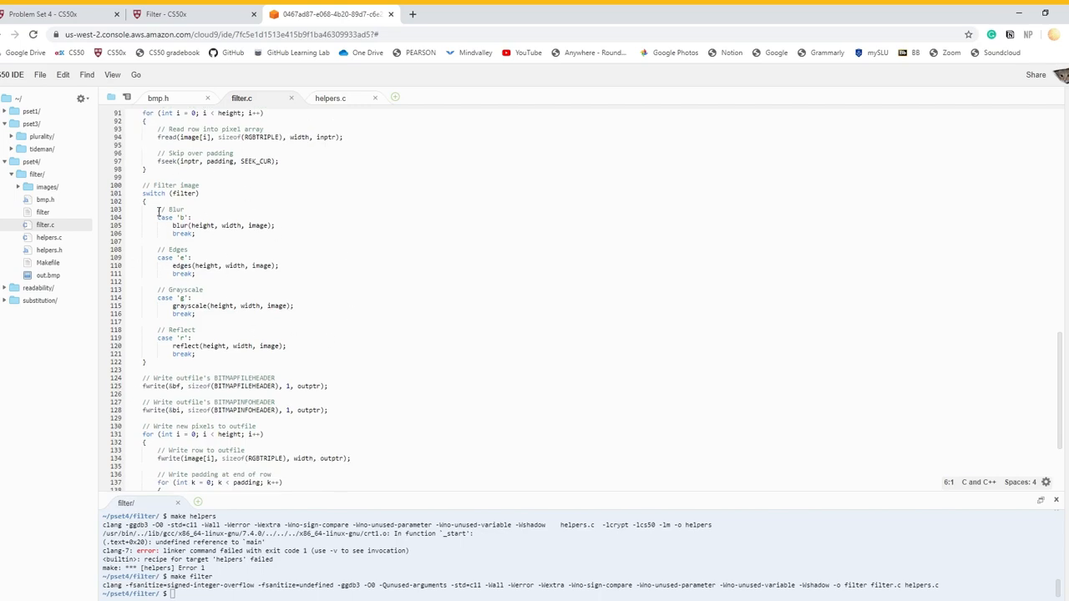
{"action": "left_click_drag", "start_coordinate": [155, 184], "coordinate": [225, 361]}
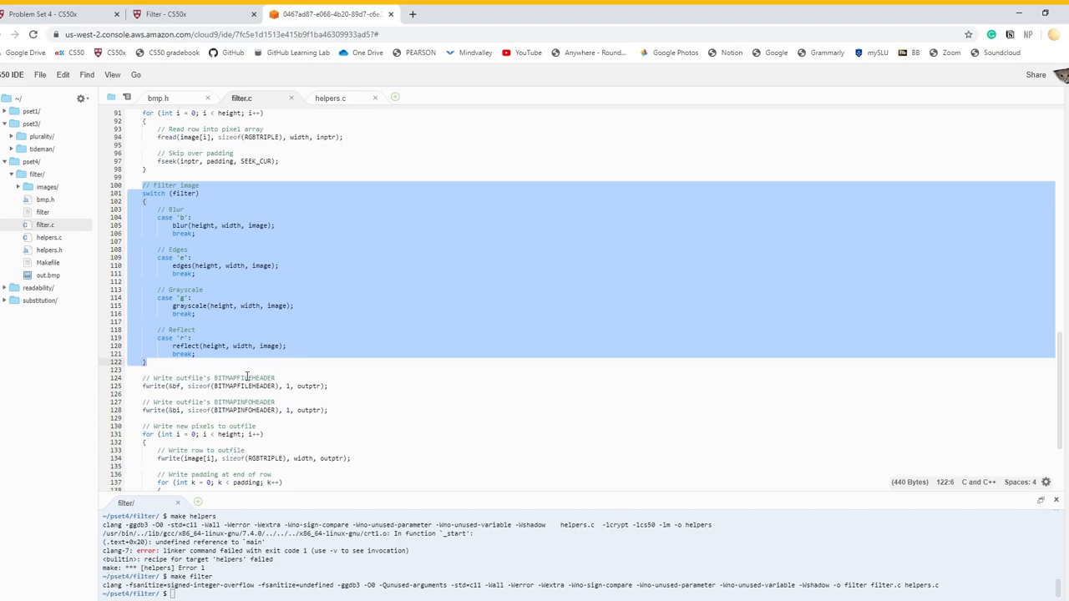
{"action": "mouse_move", "coordinate": [213, 214]}
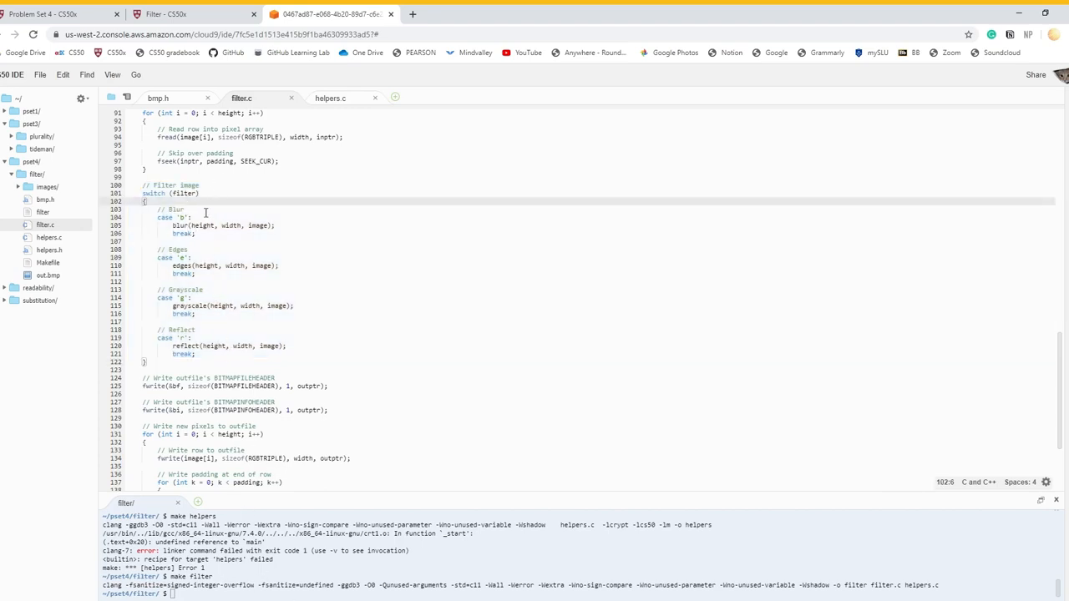
{"action": "left_click", "coordinate": [331, 97]}
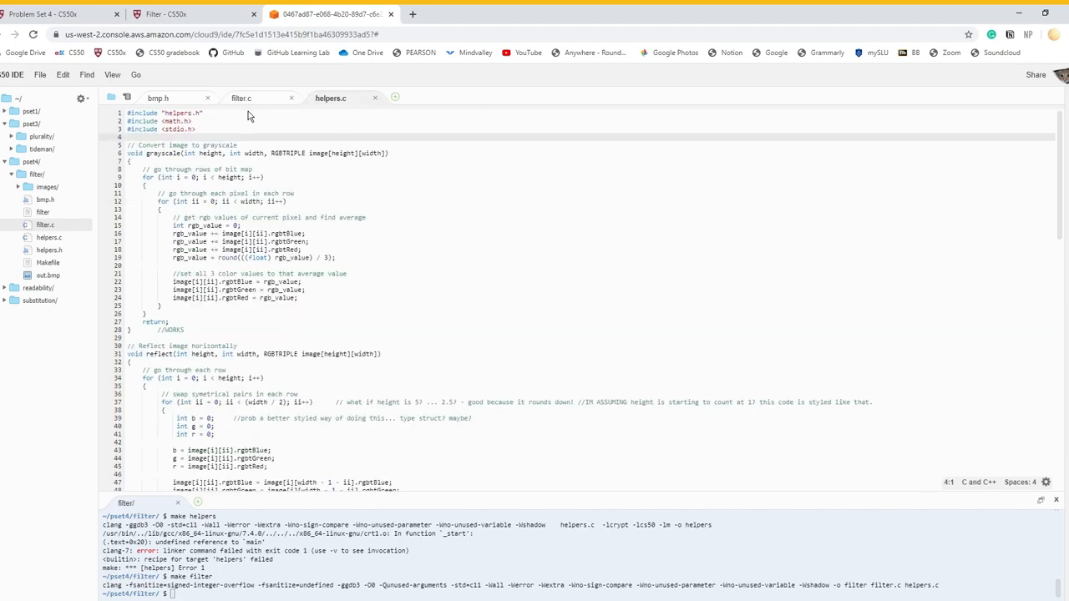
{"action": "scroll", "scroll_direction": "down", "scroll_amount": 3}
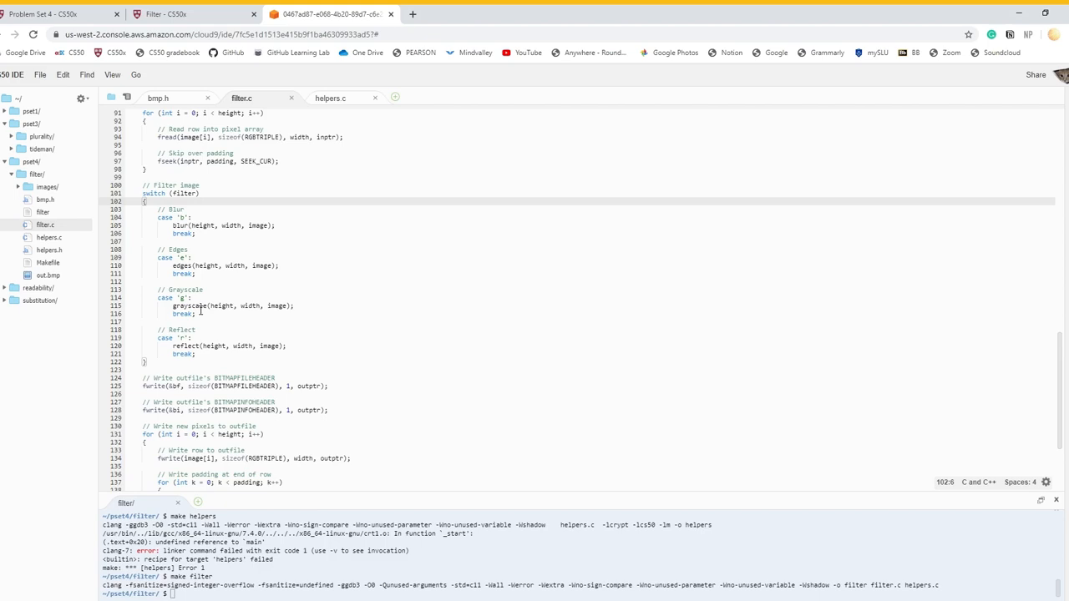
{"action": "double_click", "coordinate": [187, 307]}
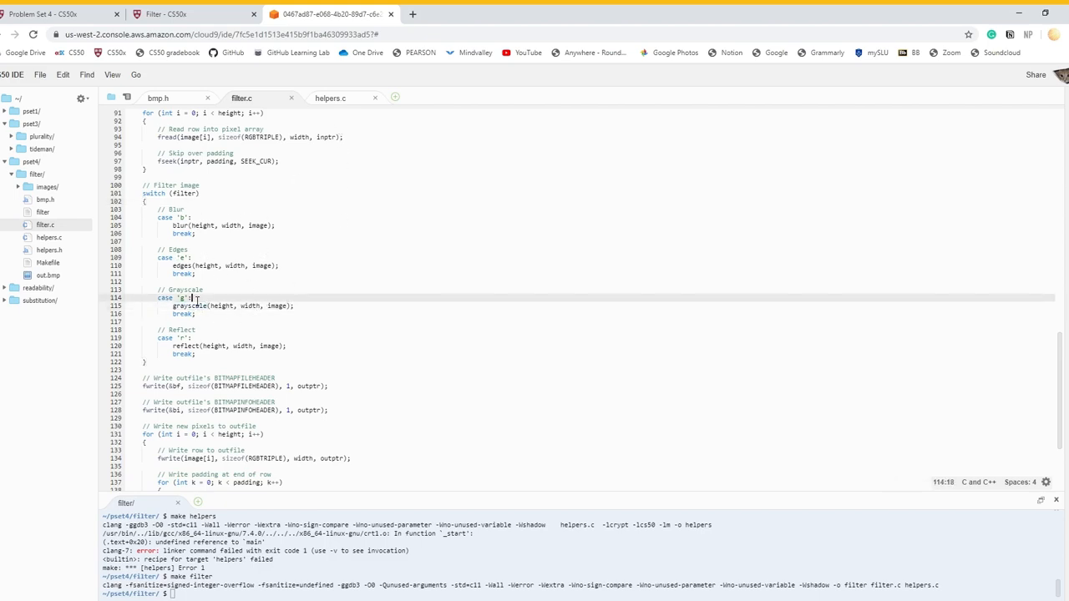
{"action": "double_click", "coordinate": [187, 306]}
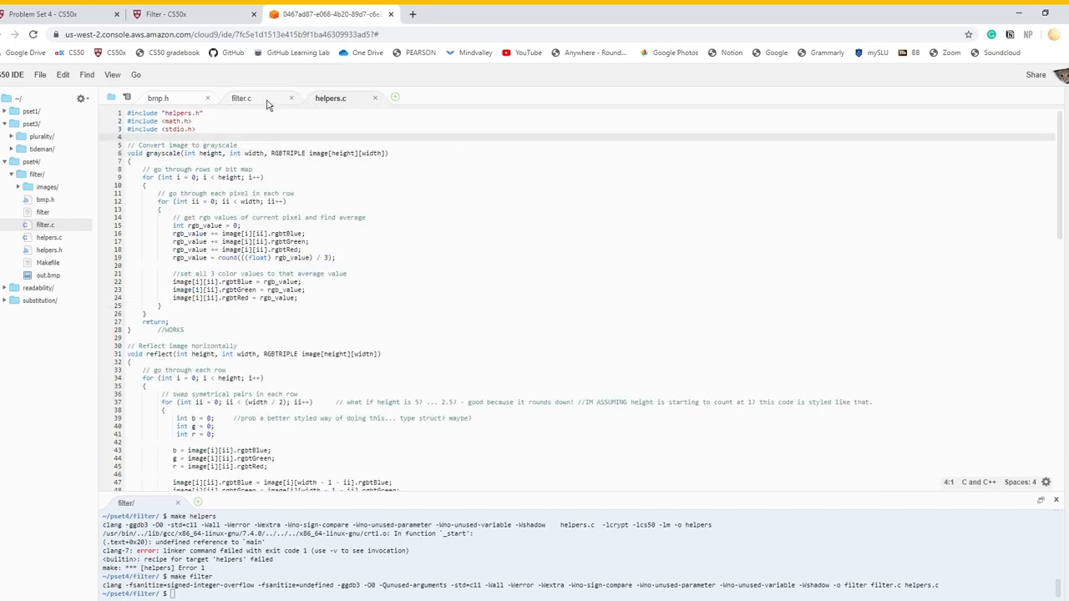
{"action": "left_click", "coordinate": [241, 97]}
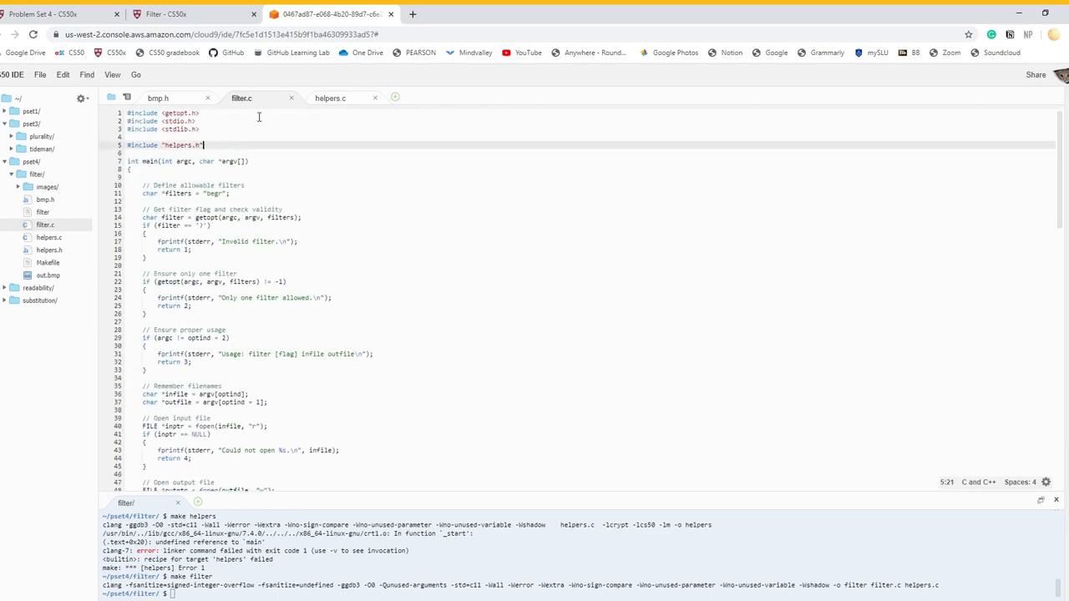
{"action": "mouse_move", "coordinate": [407, 424]}
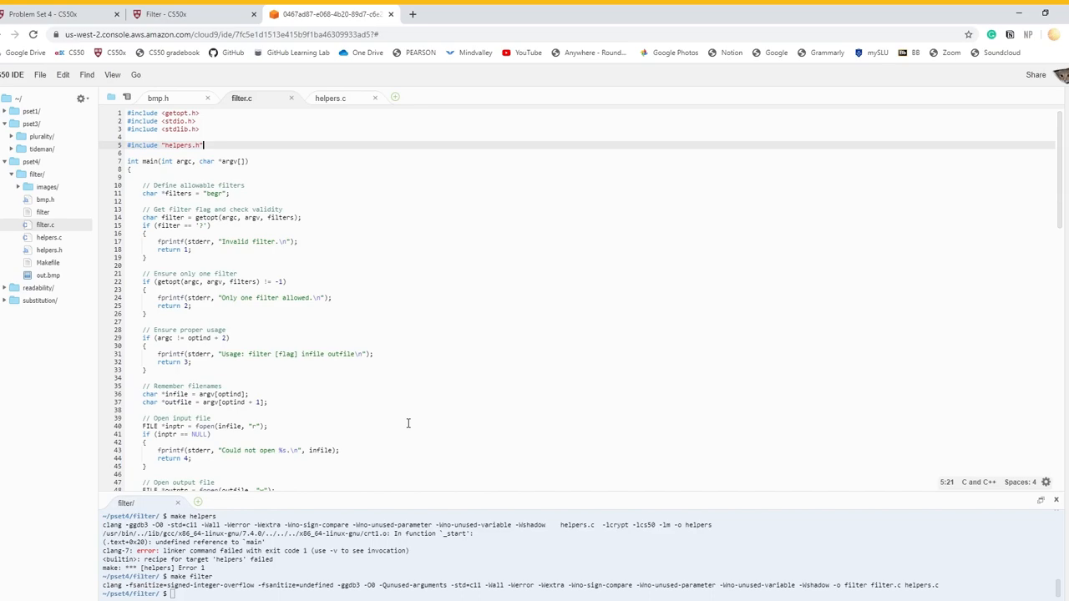
Step: Scroll to the end of filter.c and enter ./filter in the terminal
{"action": "scroll", "scroll_direction": "down", "scroll_amount": 3}
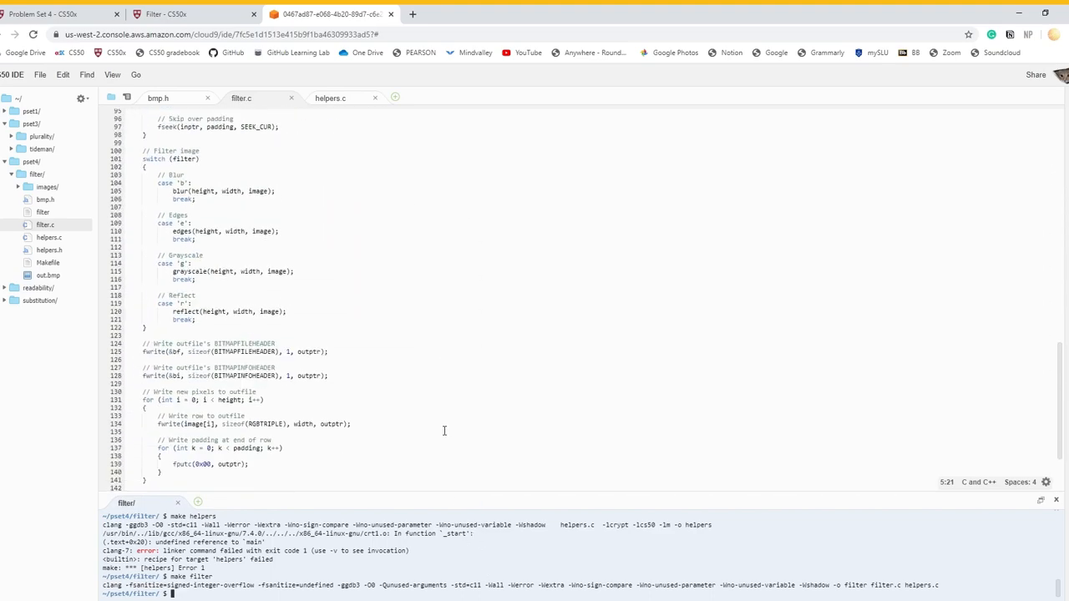
{"action": "scroll", "scroll_direction": "down", "scroll_amount": 3}
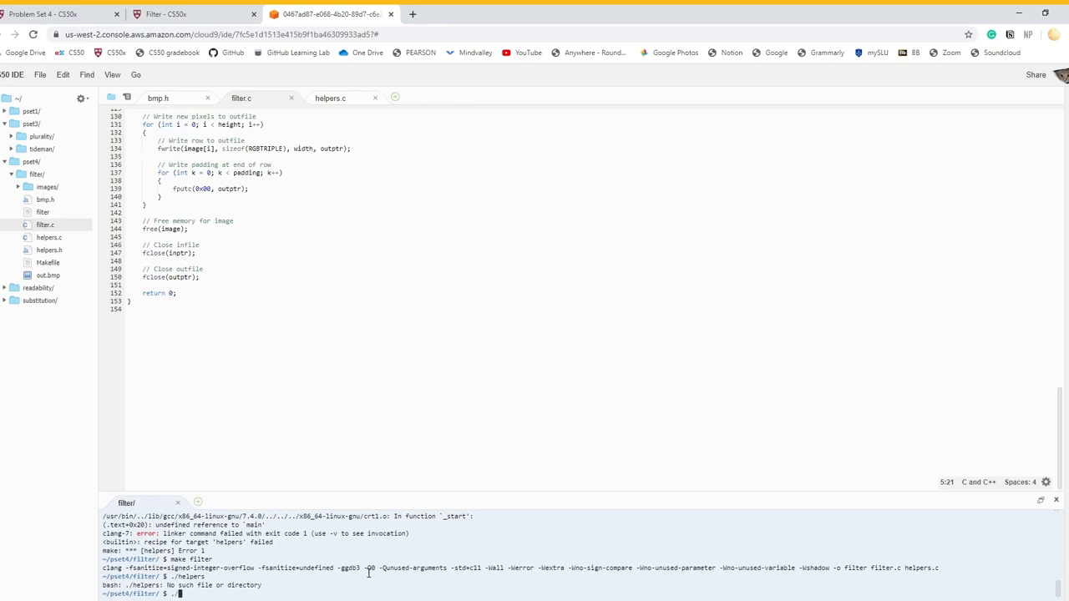
{"action": "type", "text": "./filter"}
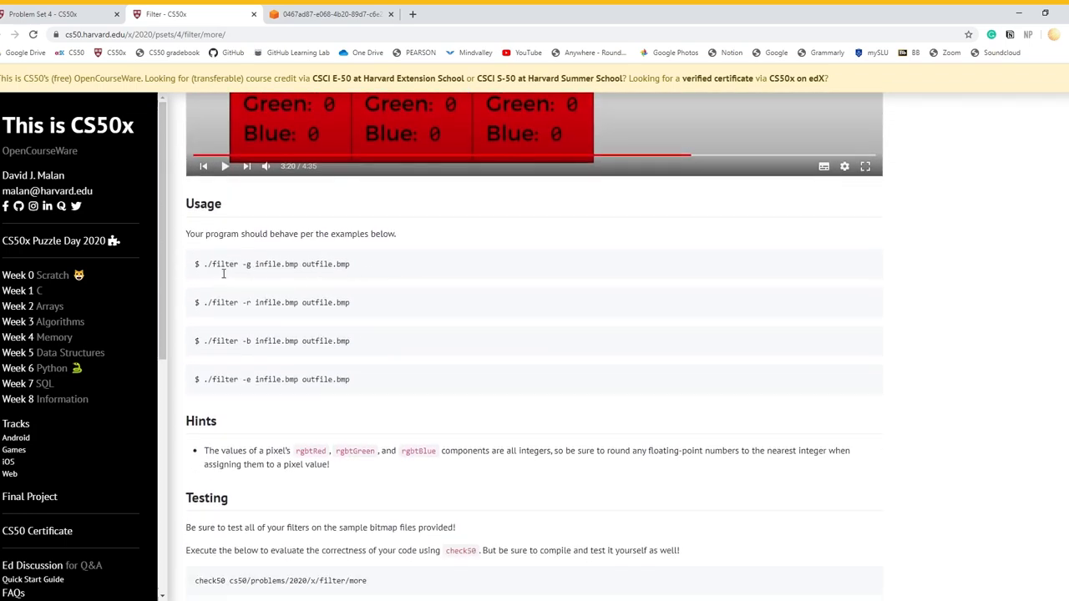
Step: Run the spec's './filter -g infile.bmp outfile.bmp' example in the IDE; infile.bmp cannot be opened
{"action": "double_click", "coordinate": [219, 264]}
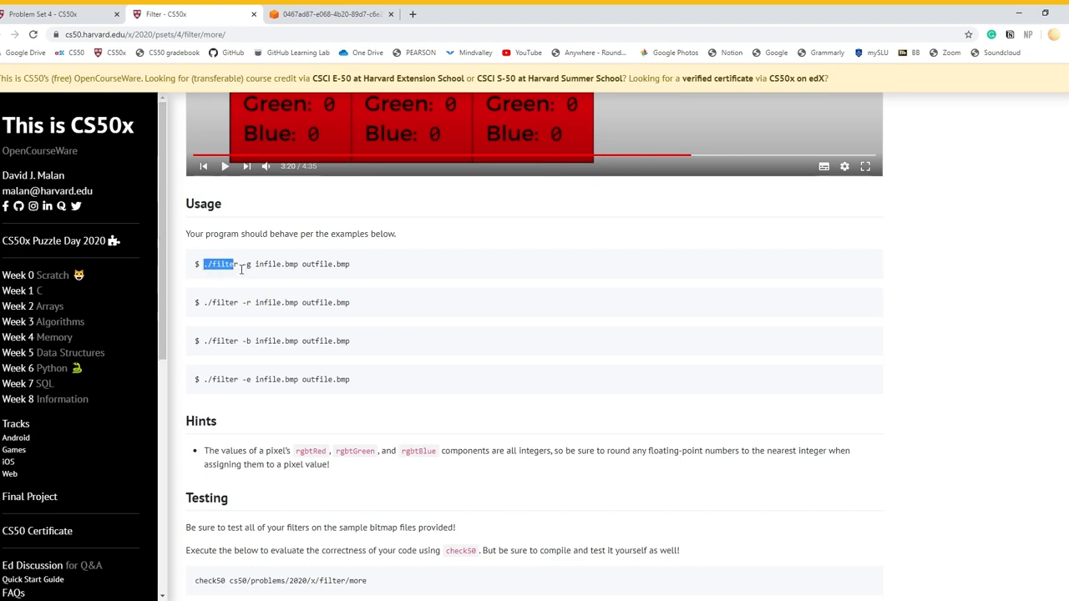
{"action": "left_click", "coordinate": [201, 14]}
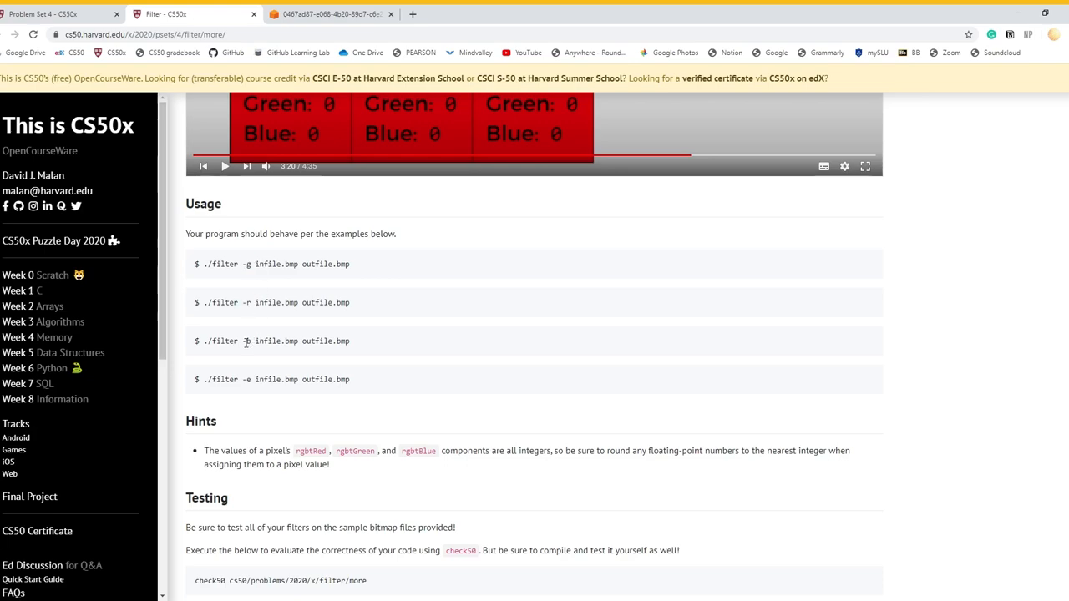
{"action": "left_click", "coordinate": [351, 13]}
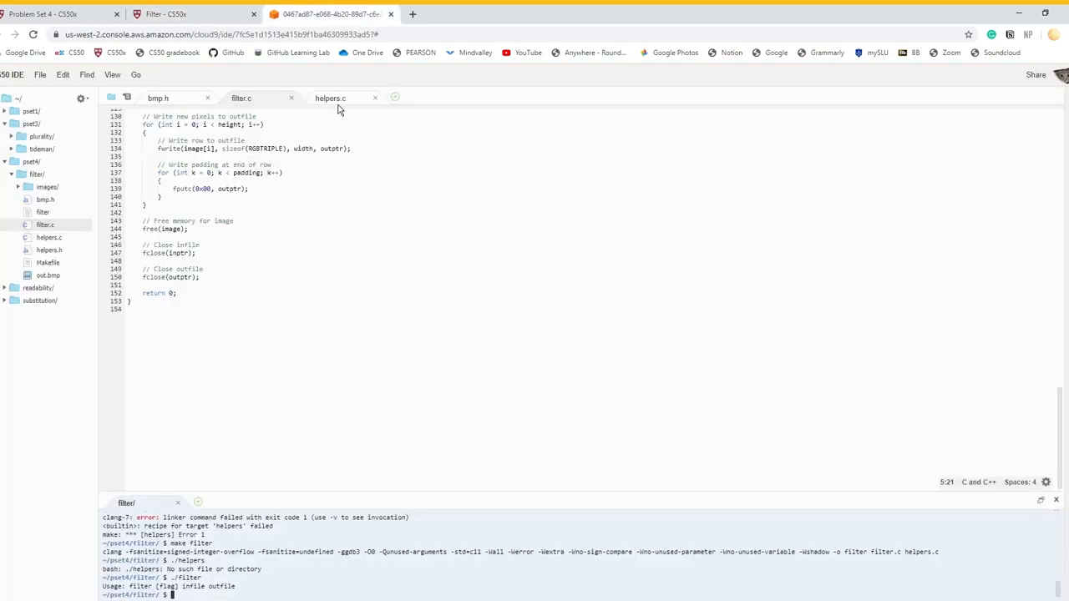
{"action": "left_click", "coordinate": [331, 97]}
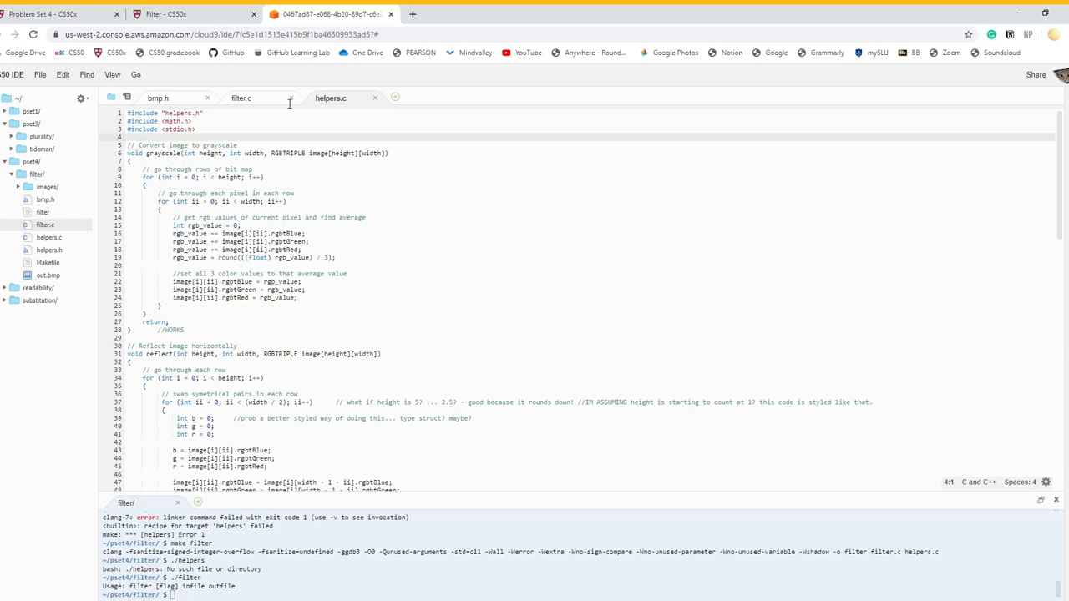
{"action": "left_click", "coordinate": [171, 14]}
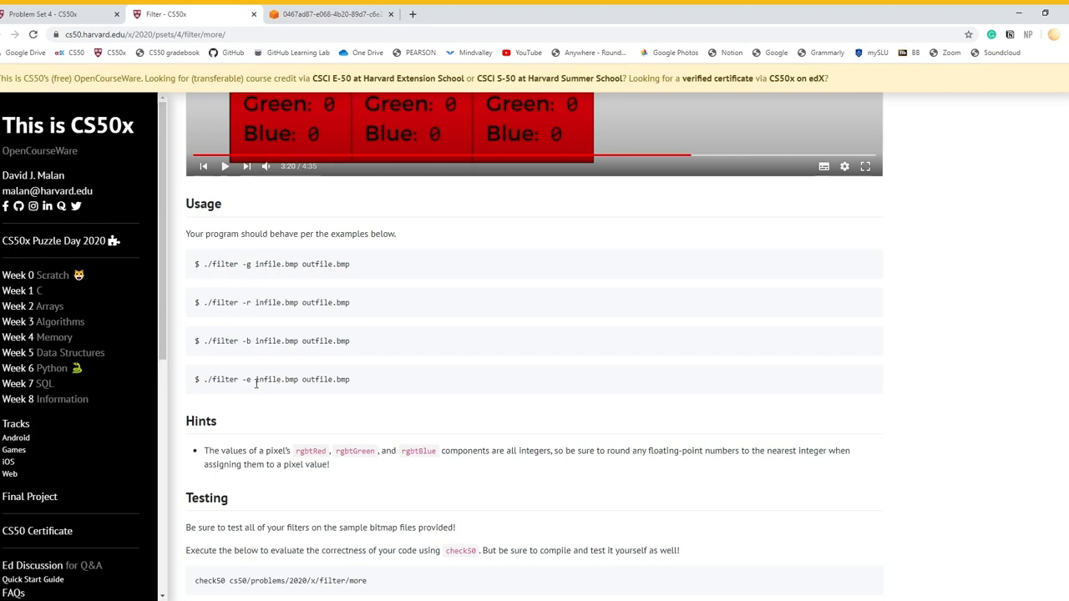
{"action": "mouse_move", "coordinate": [258, 281]}
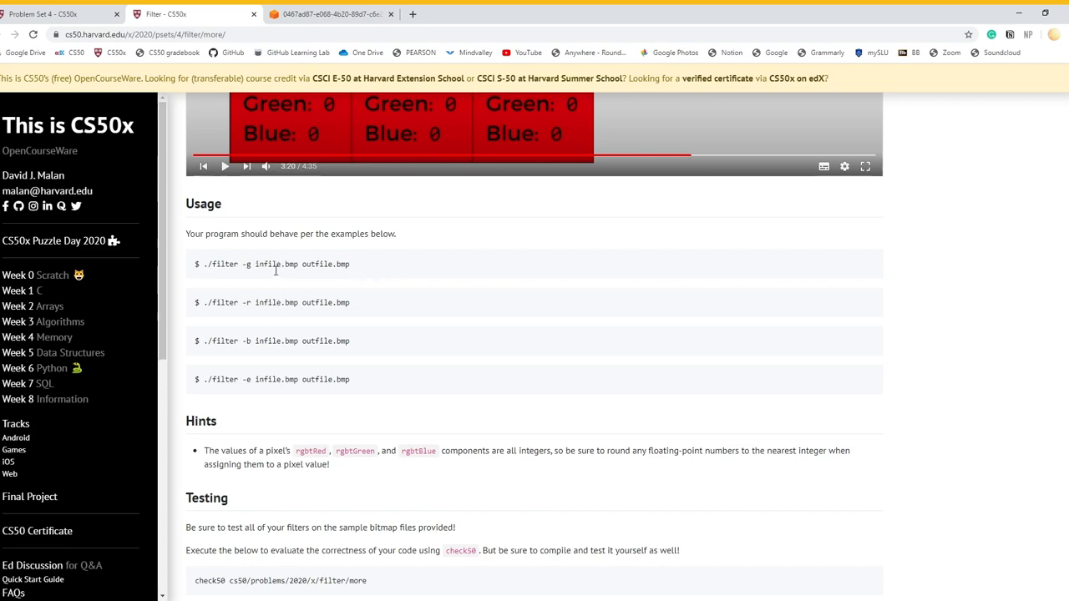
{"action": "mouse_move", "coordinate": [367, 274]}
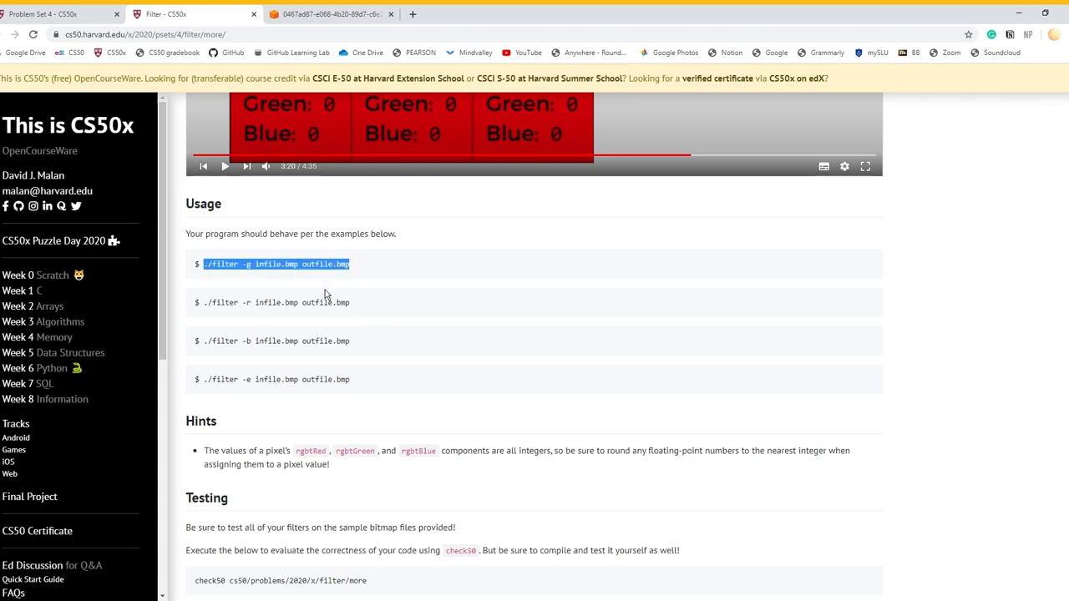
{"action": "left_click", "coordinate": [351, 14]}
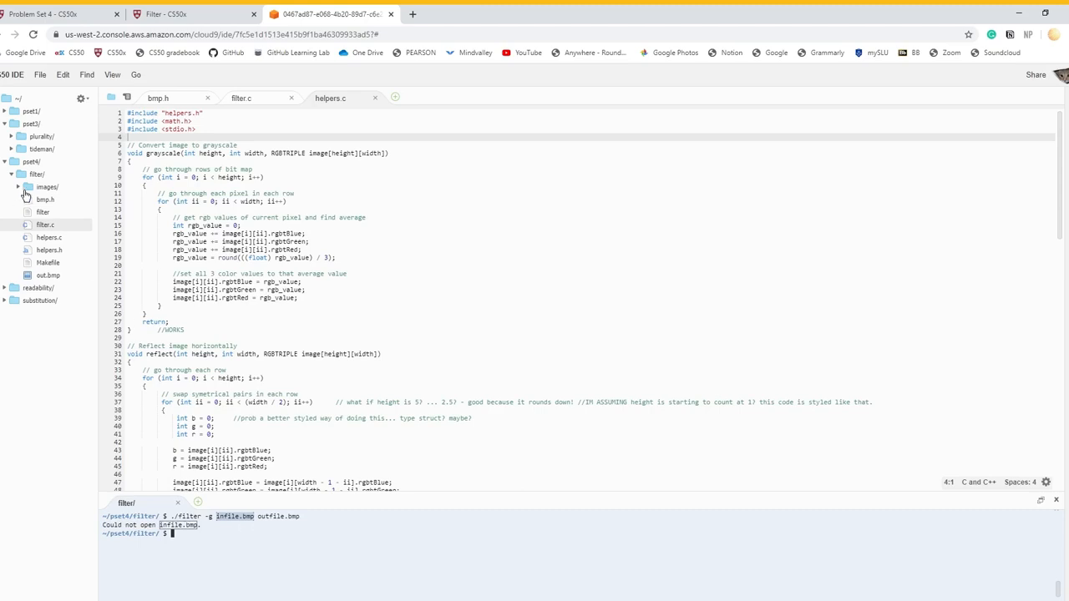
Step: Expand images/ and run ./filter -g courtyard.bmp out.bmp, which fails to open the file
{"action": "left_click", "coordinate": [47, 187]}
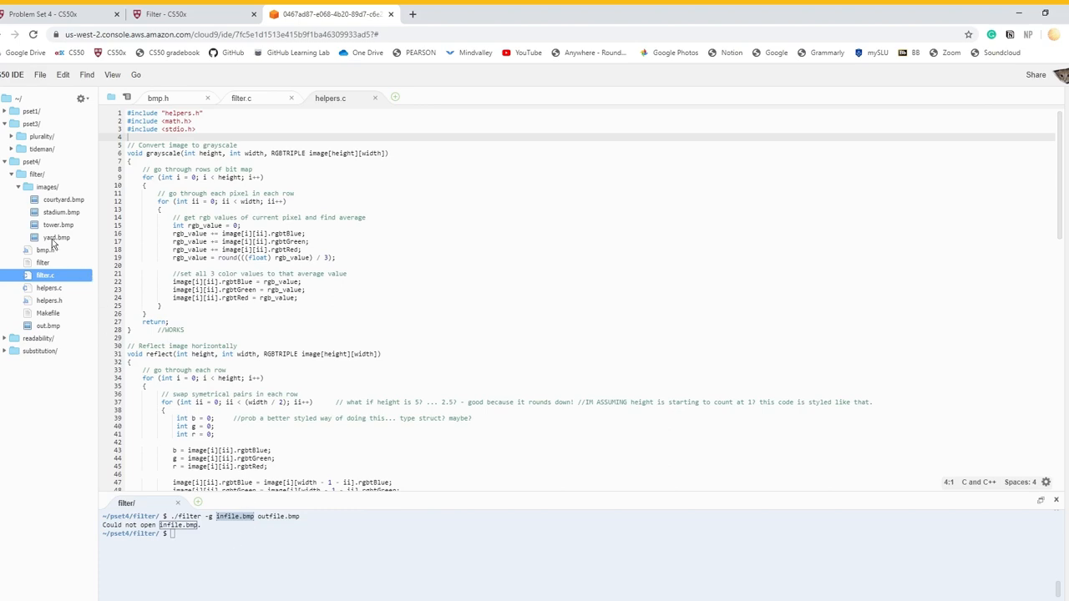
{"action": "left_click", "coordinate": [54, 237]}
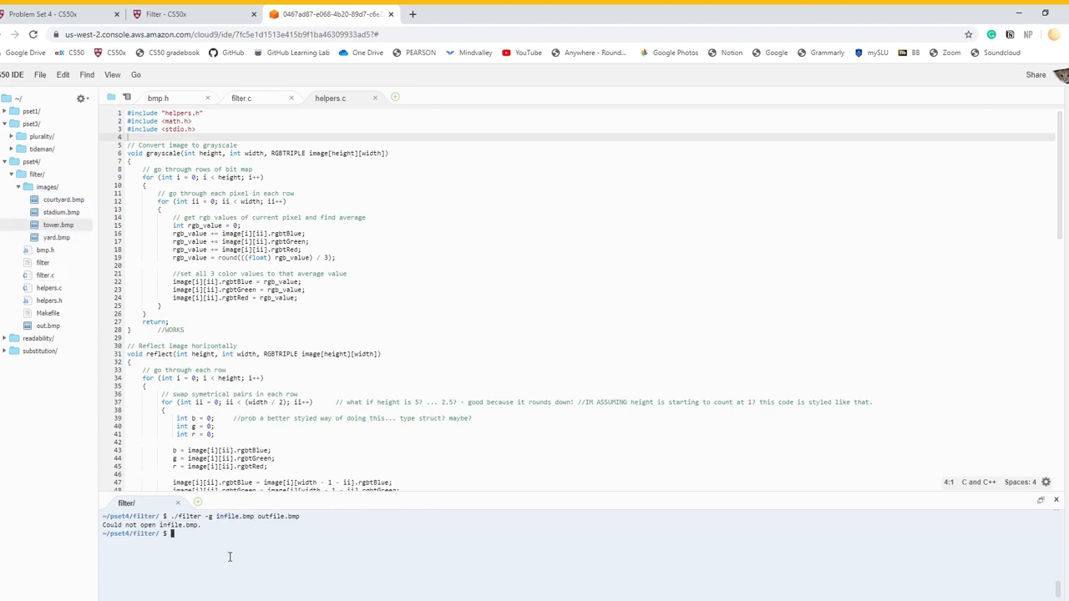
{"action": "type", "text": "./filter"}
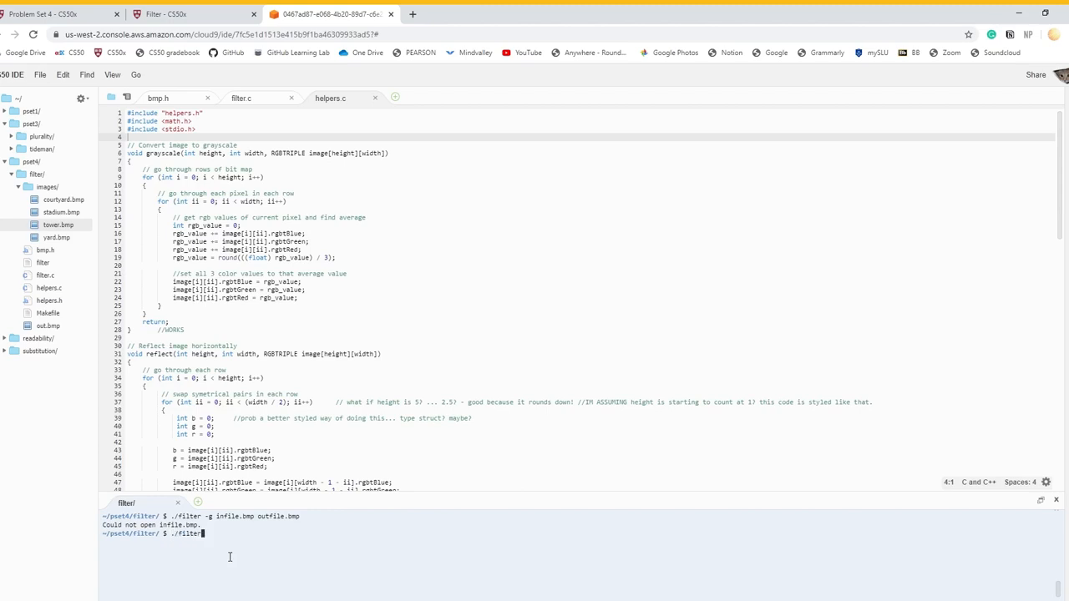
{"action": "mouse_move", "coordinate": [60, 340]}
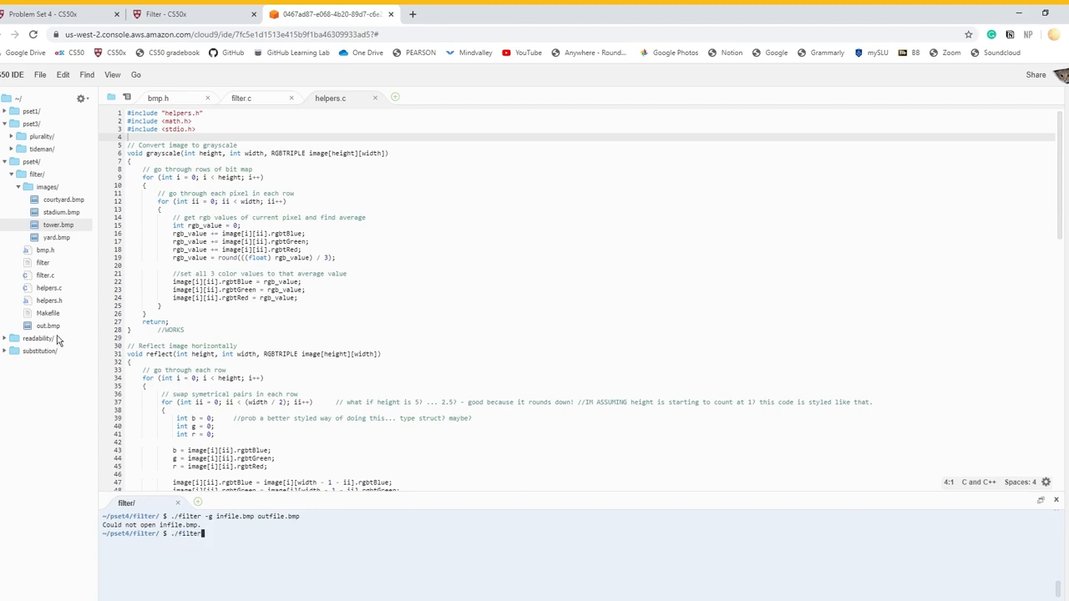
{"action": "type", "text": "-"}
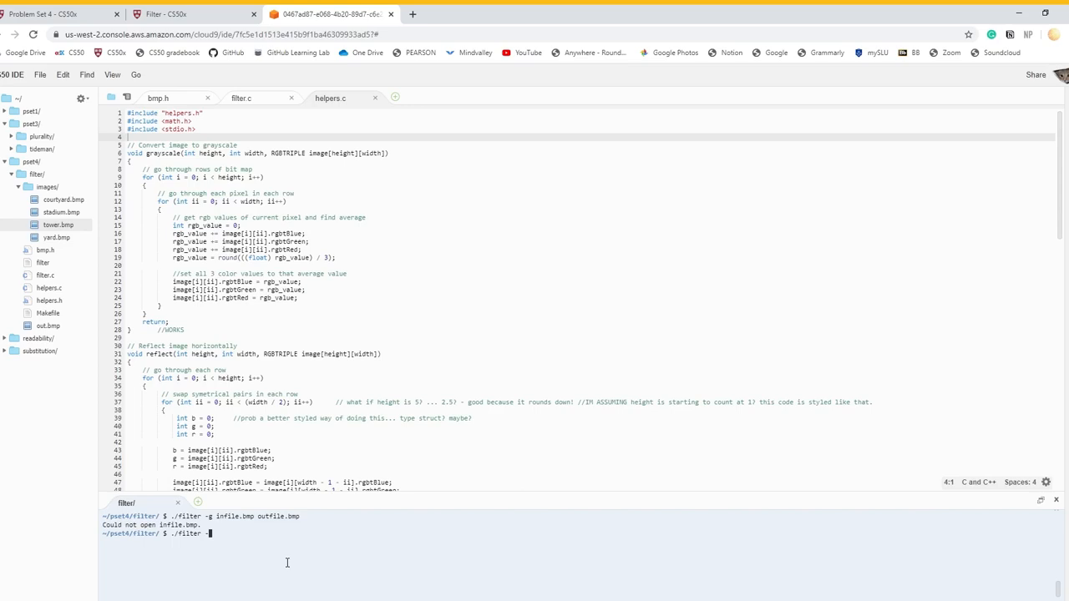
{"action": "type", "text": "g"}
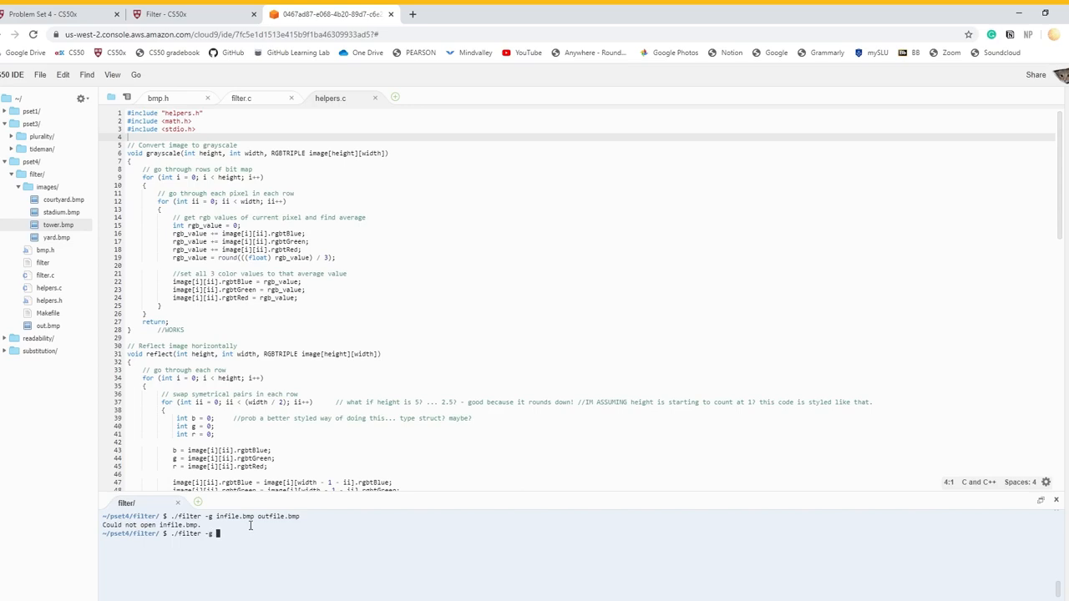
{"action": "type", "text": "courtyard.bmp out.bmp"}
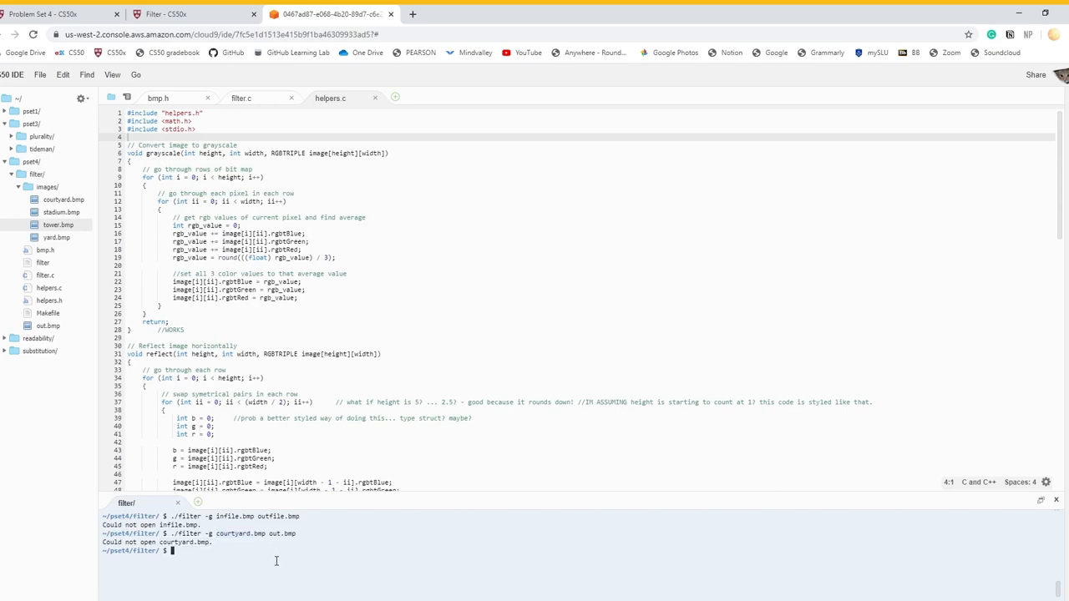
Step: Enter ./filter -g with the full ~/pset4/filter/images/courtyard.bmp path and out.bmp
{"action": "type", "text": "./filter -g"}
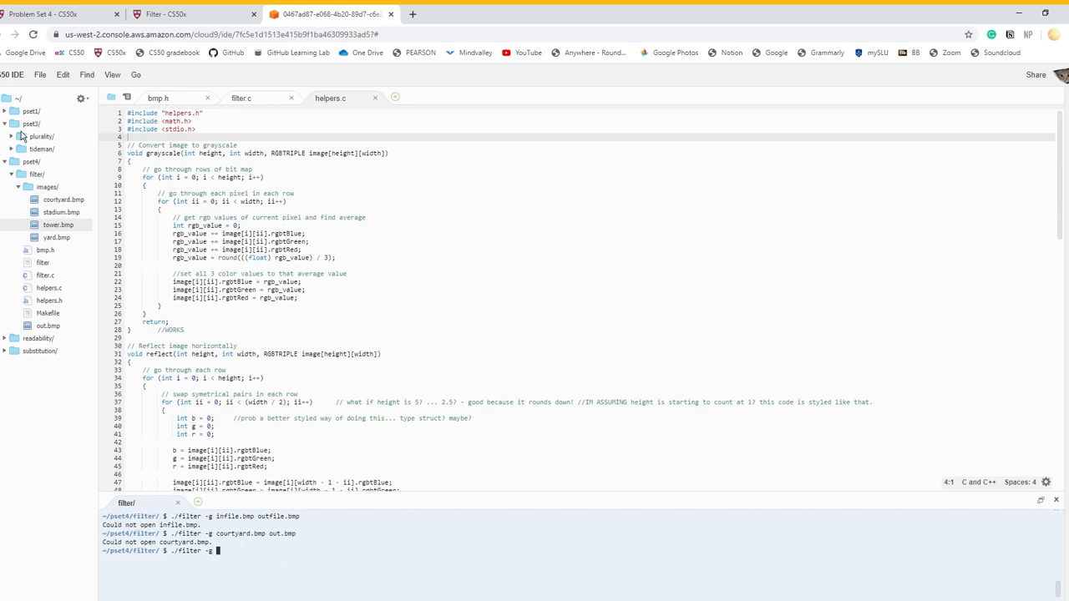
{"action": "mouse_move", "coordinate": [59, 167]}
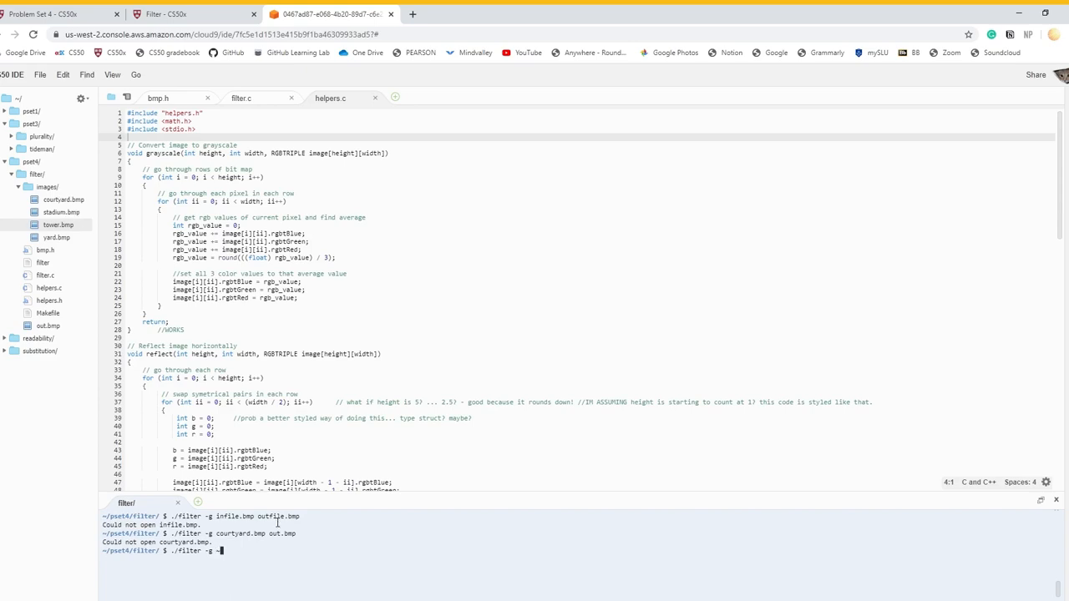
{"action": "type", "text": "~/"}
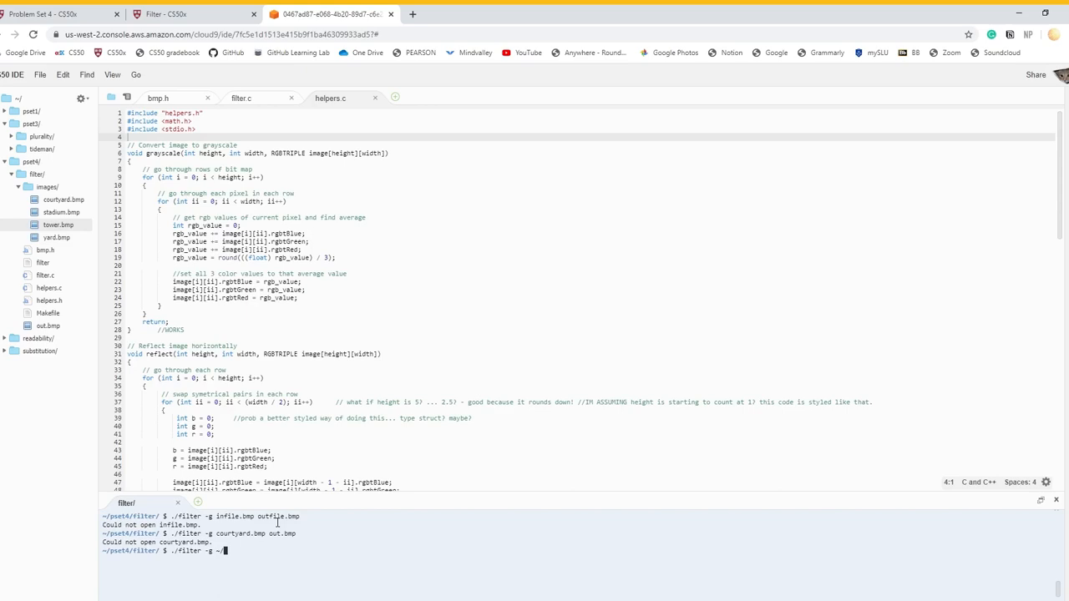
{"action": "type", "text": "pset4/"}
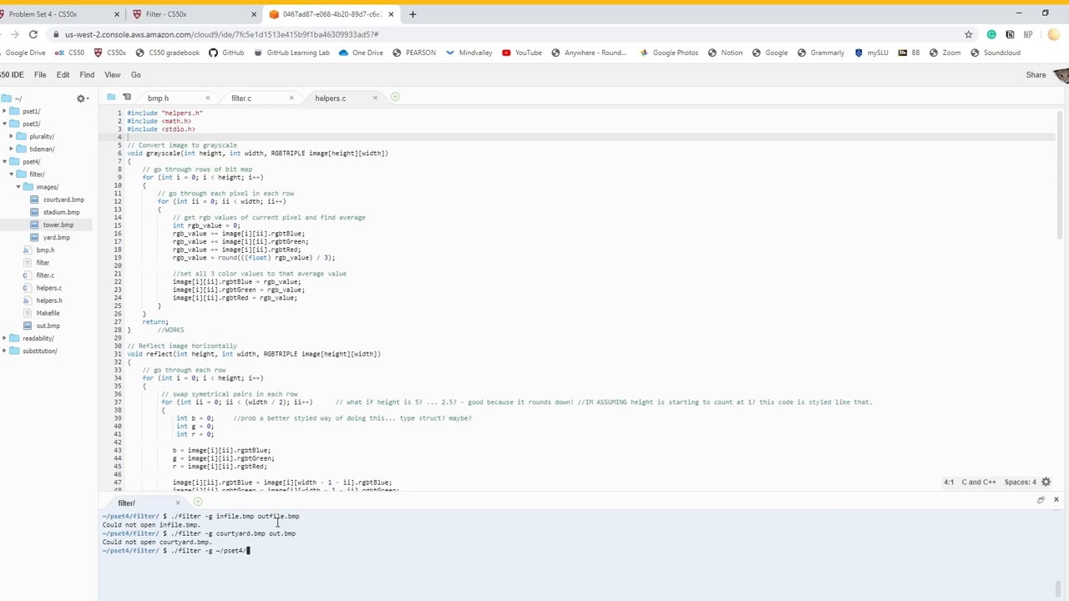
{"action": "type", "text": "fil"}
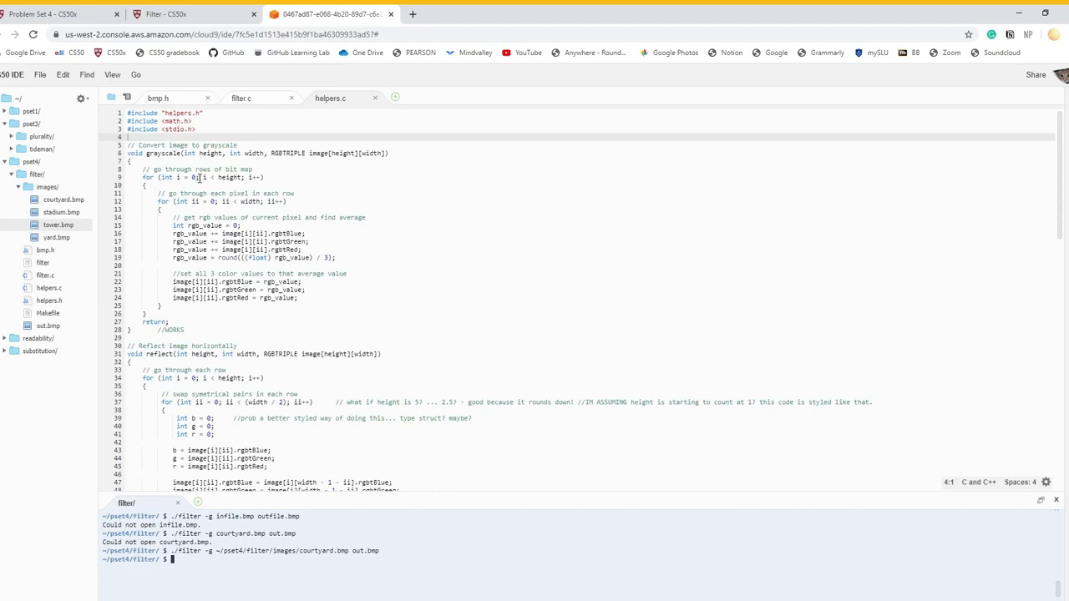
Step: Open courtyard.bmp and the generated out.bmp to compare the grayscale result
{"action": "left_click", "coordinate": [43, 321]}
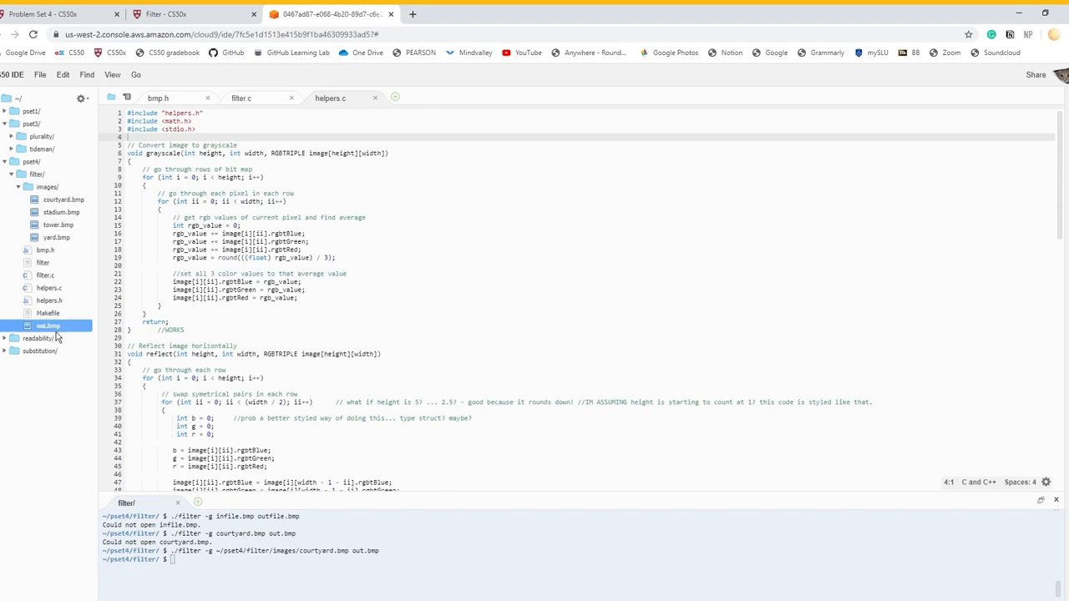
{"action": "double_click", "coordinate": [47, 324]}
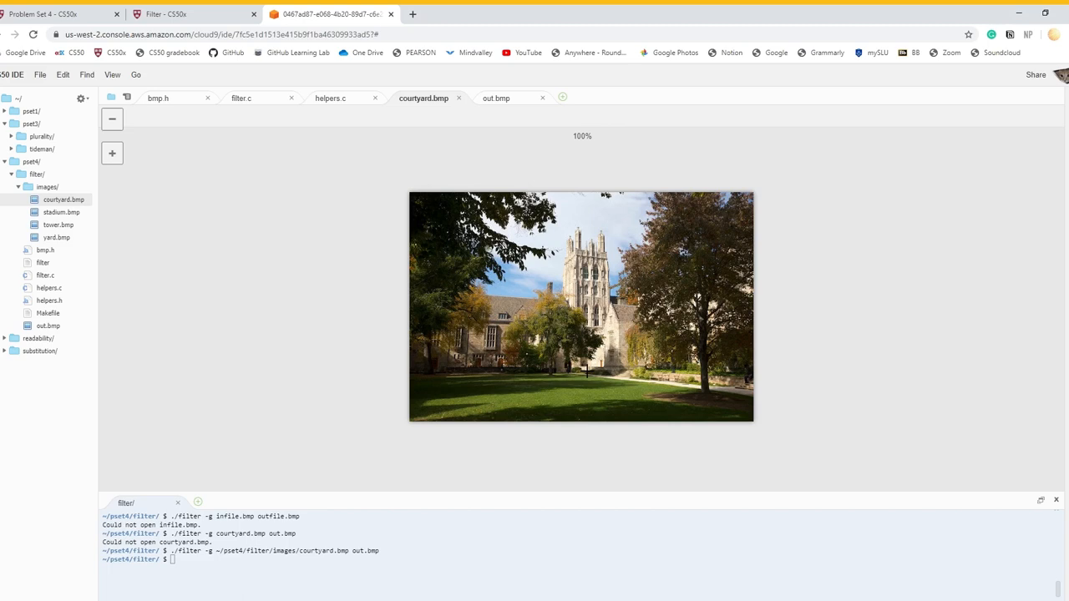
{"action": "left_click", "coordinate": [501, 97]}
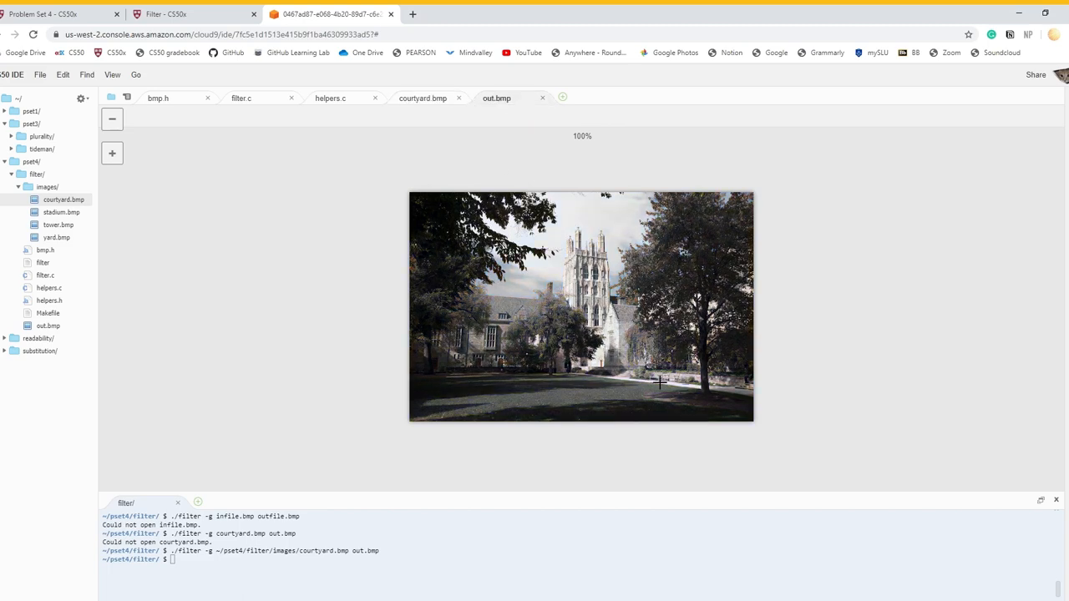
{"action": "mouse_move", "coordinate": [431, 117]}
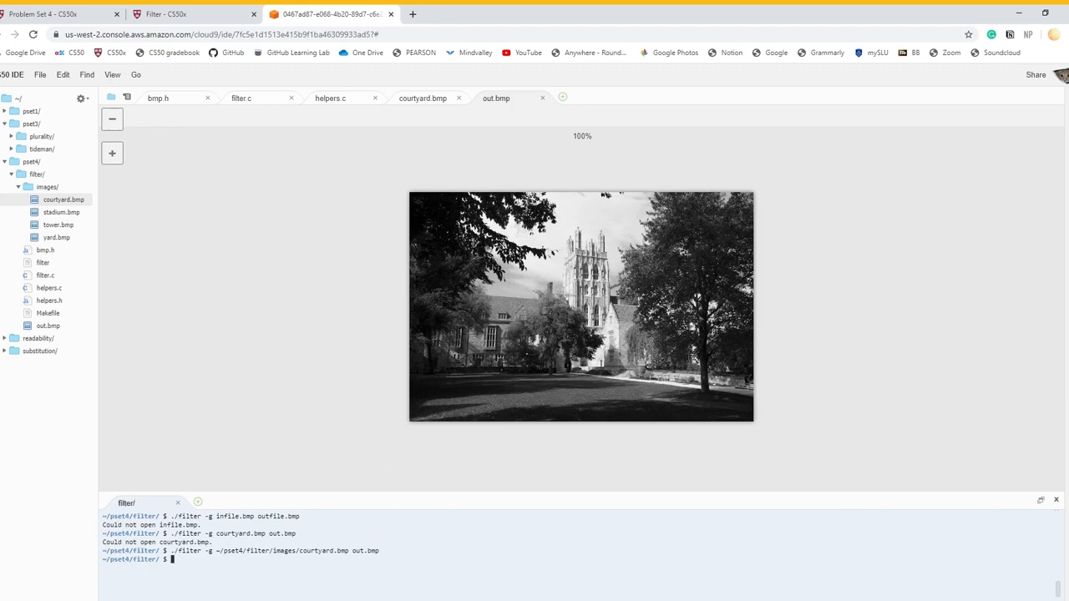
{"action": "left_click", "coordinate": [331, 97]}
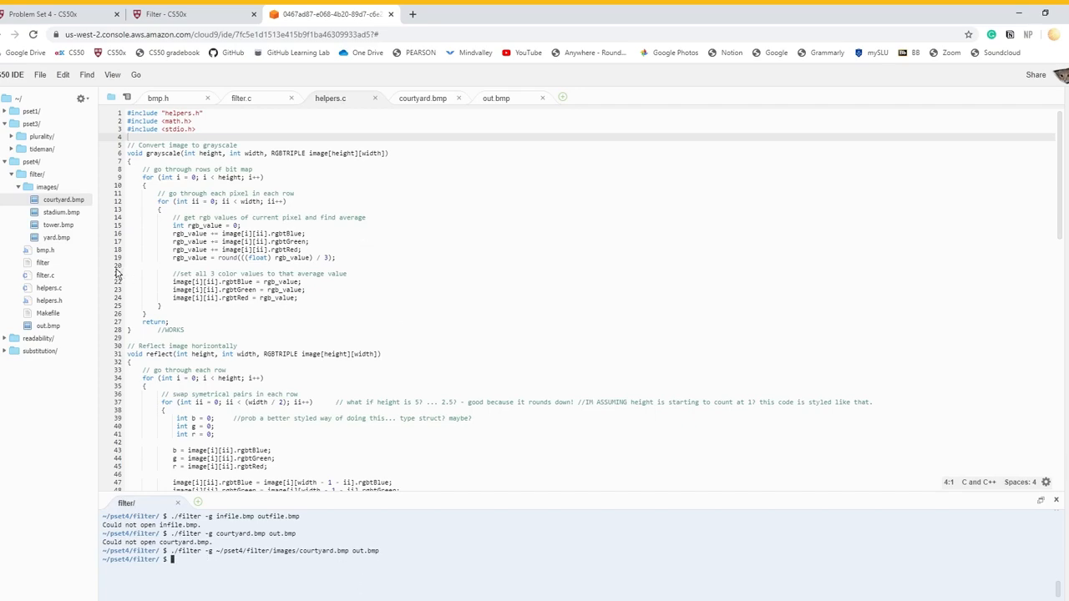
Step: Set a breakpoint inside the blur function in helpers.c
{"action": "scroll", "scroll_direction": "down", "scroll_amount": 3}
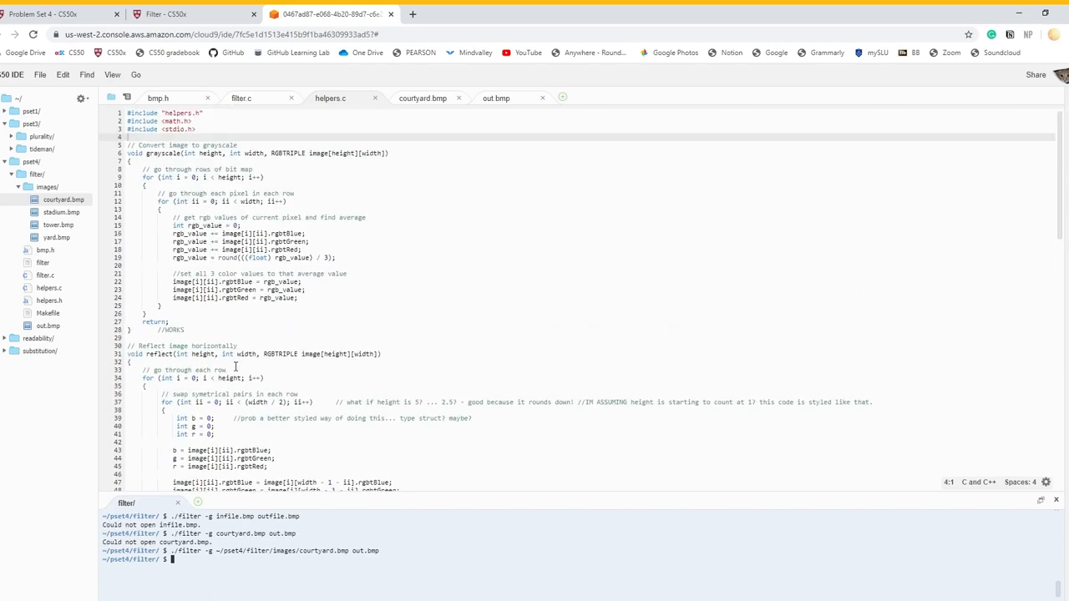
{"action": "scroll", "scroll_direction": "down", "scroll_amount": 3}
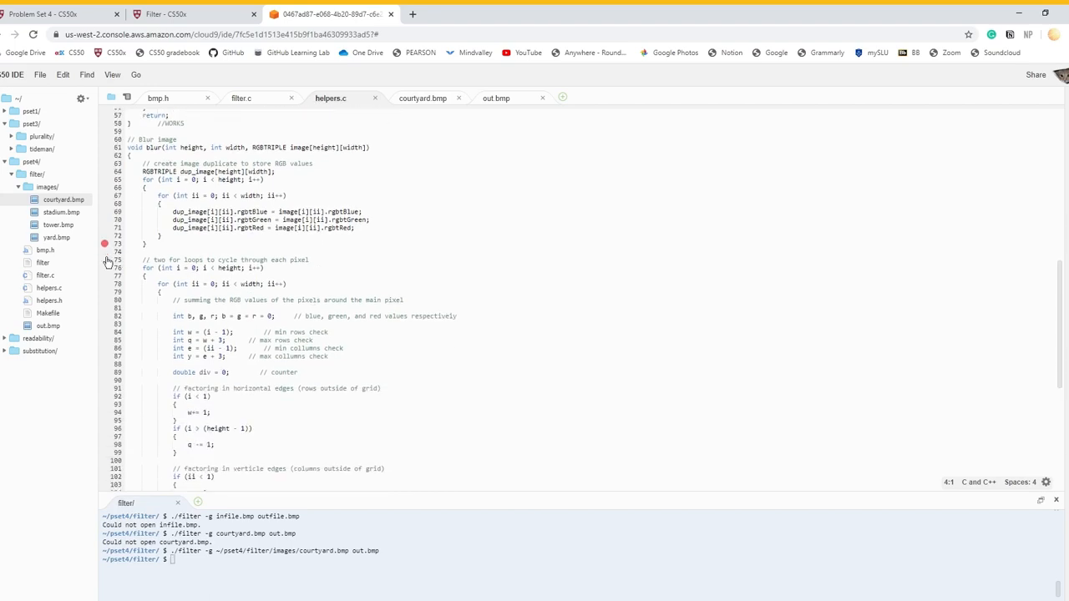
{"action": "scroll", "scroll_direction": "down", "scroll_amount": 3}
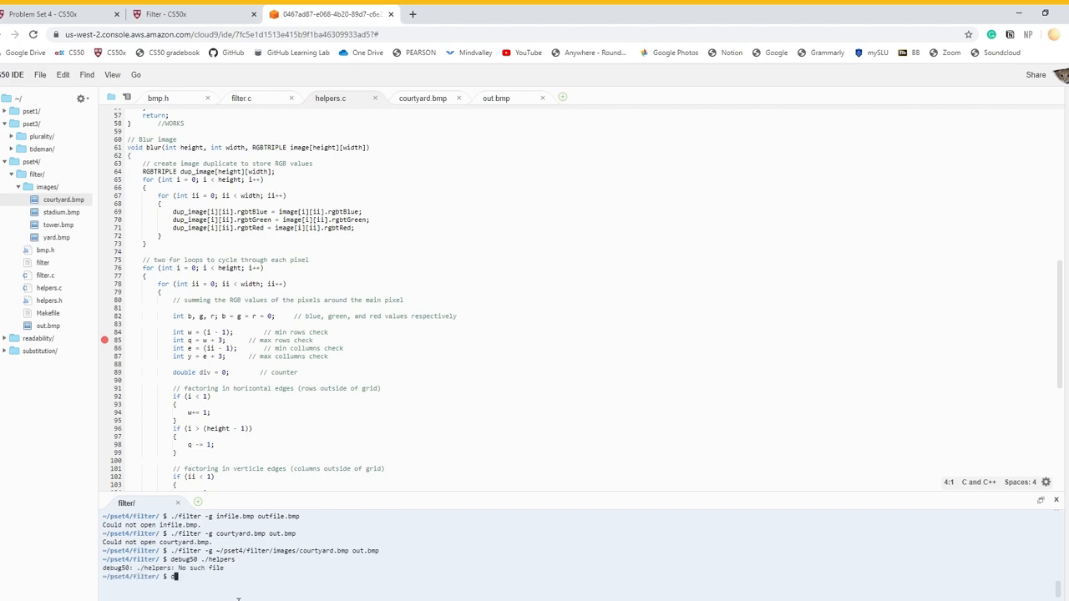
Step: Enter debug50 ./filter in the terminal after checking the usage examples
{"action": "type", "text": "debug50"}
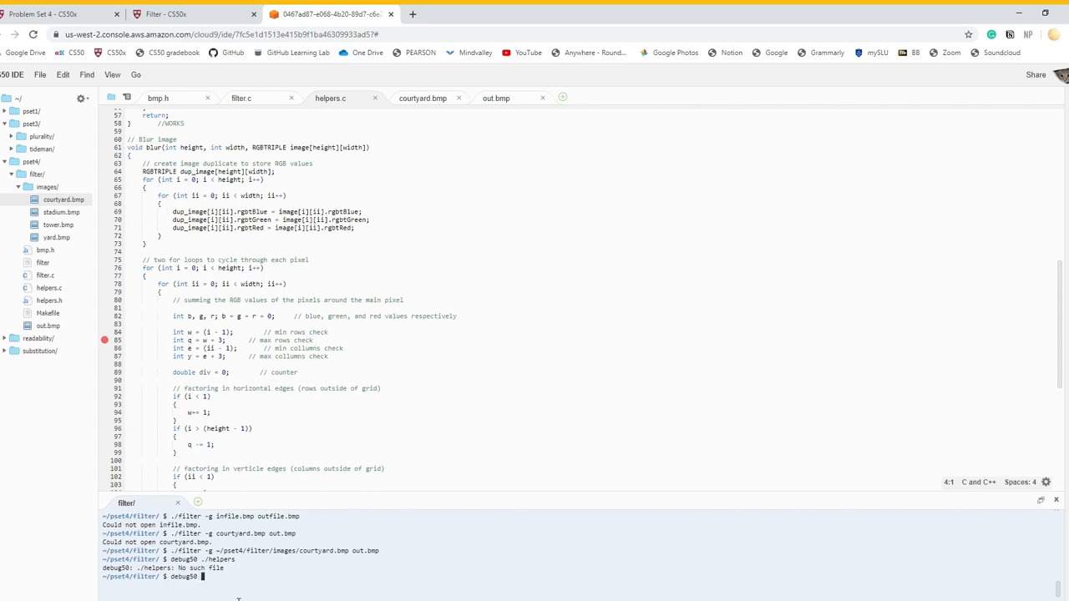
{"action": "type", "text": "./filter"}
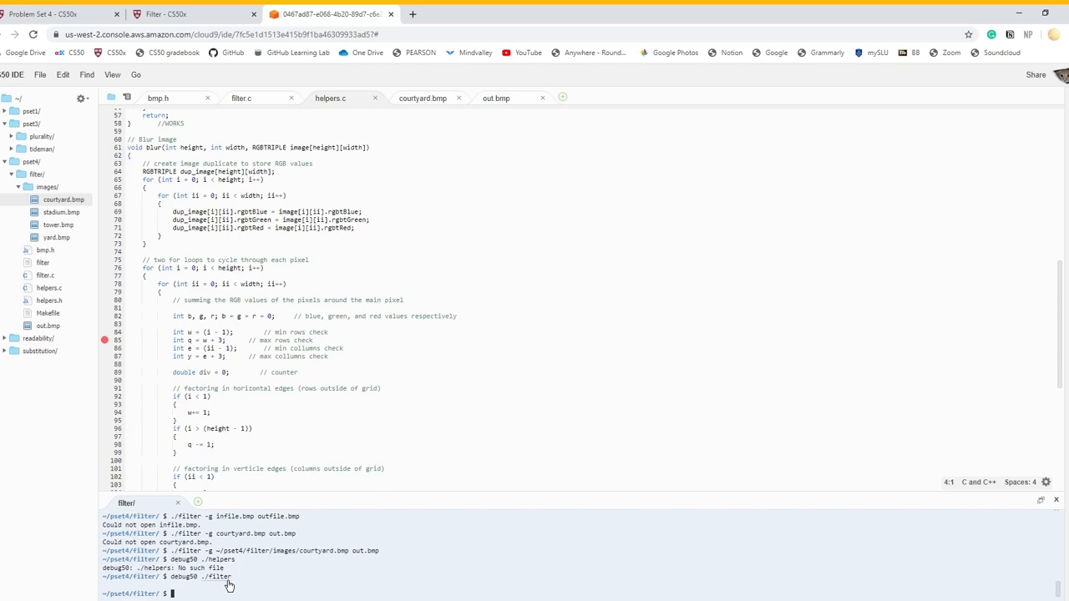
{"action": "left_click", "coordinate": [175, 13]}
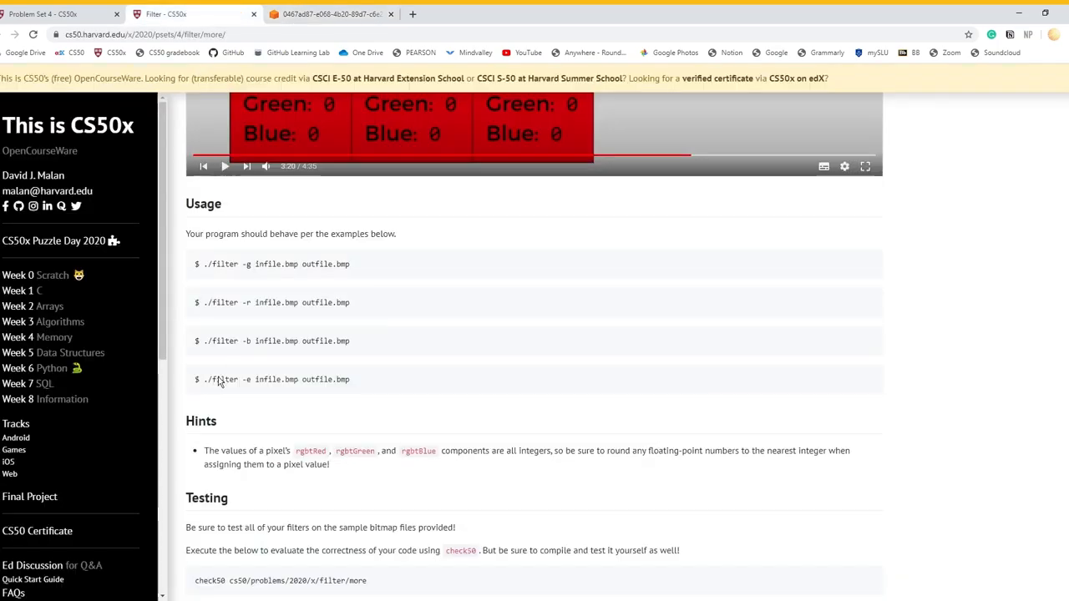
{"action": "left_click", "coordinate": [343, 14]}
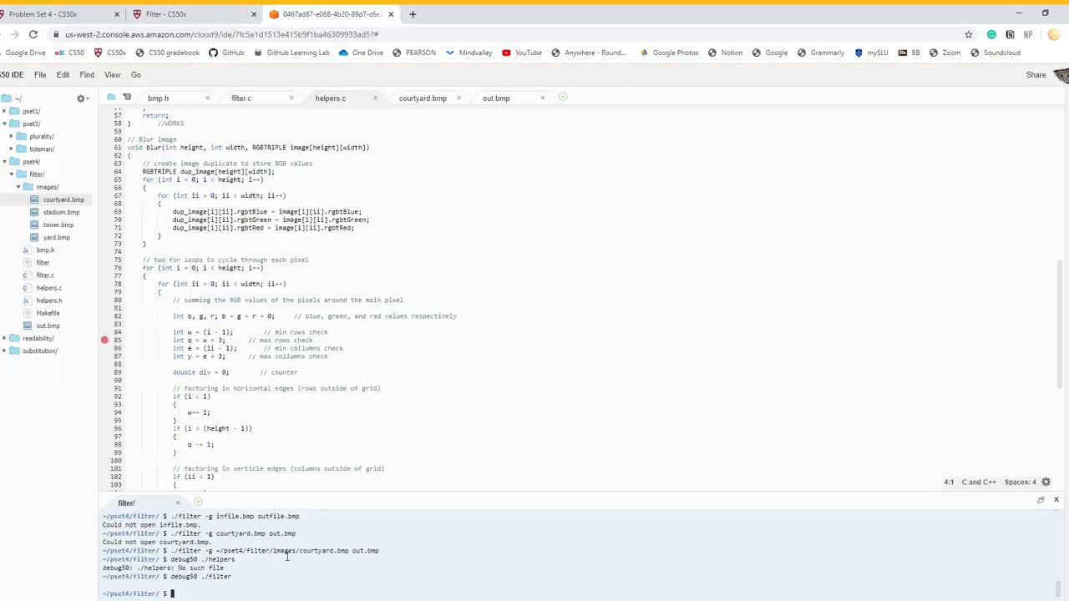
{"action": "mouse_move", "coordinate": [267, 599]}
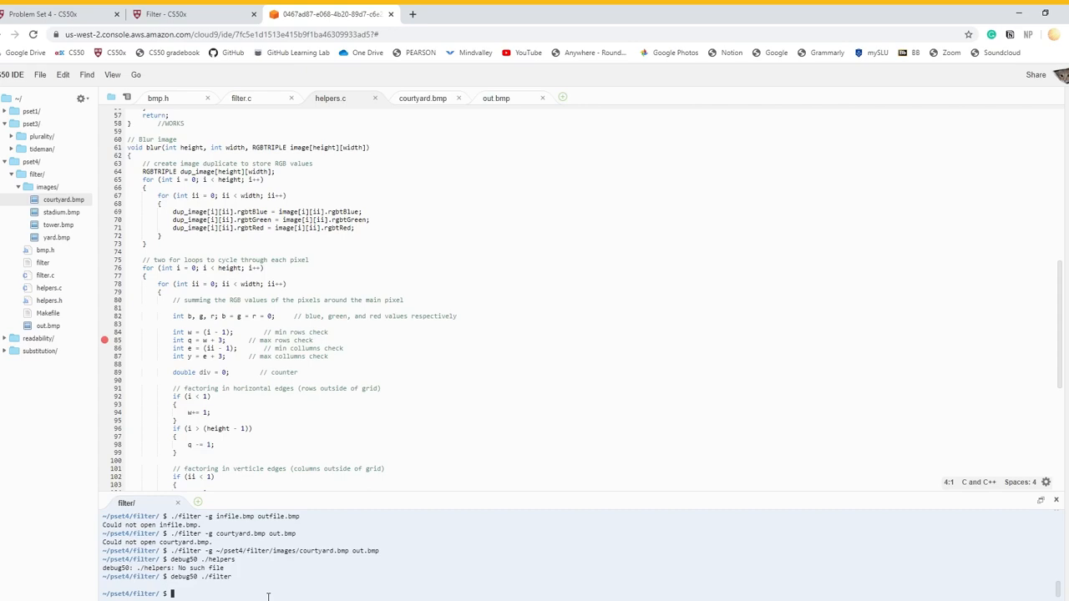
Step: Run debug50 ./filter -g on ~/pset4/filter/images/stadium.bmp with out.bmp
{"action": "type", "text": "debug50 ."}
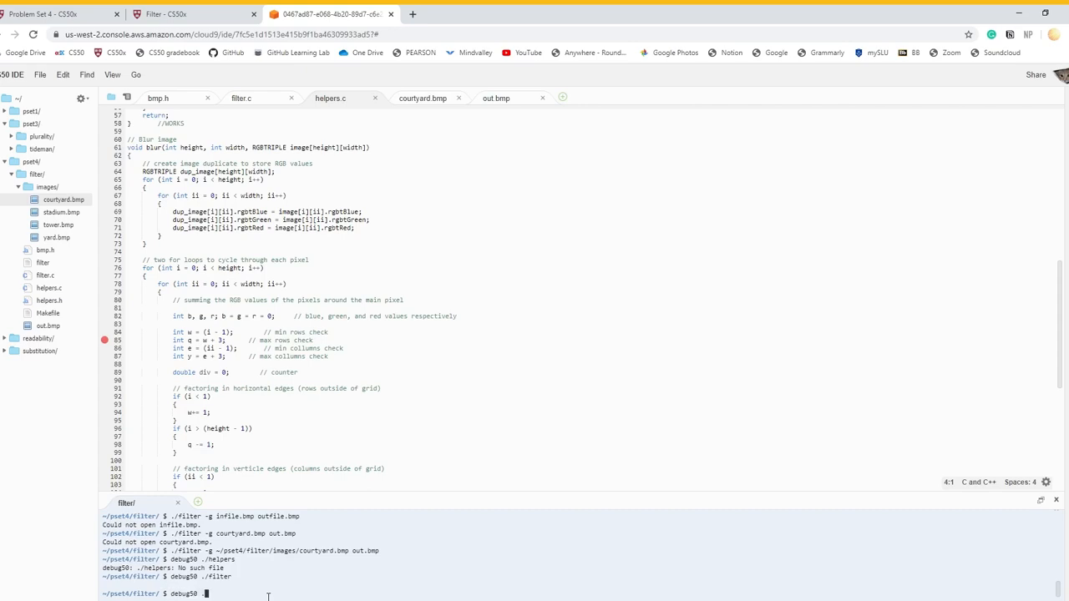
{"action": "type", "text": "./filter"}
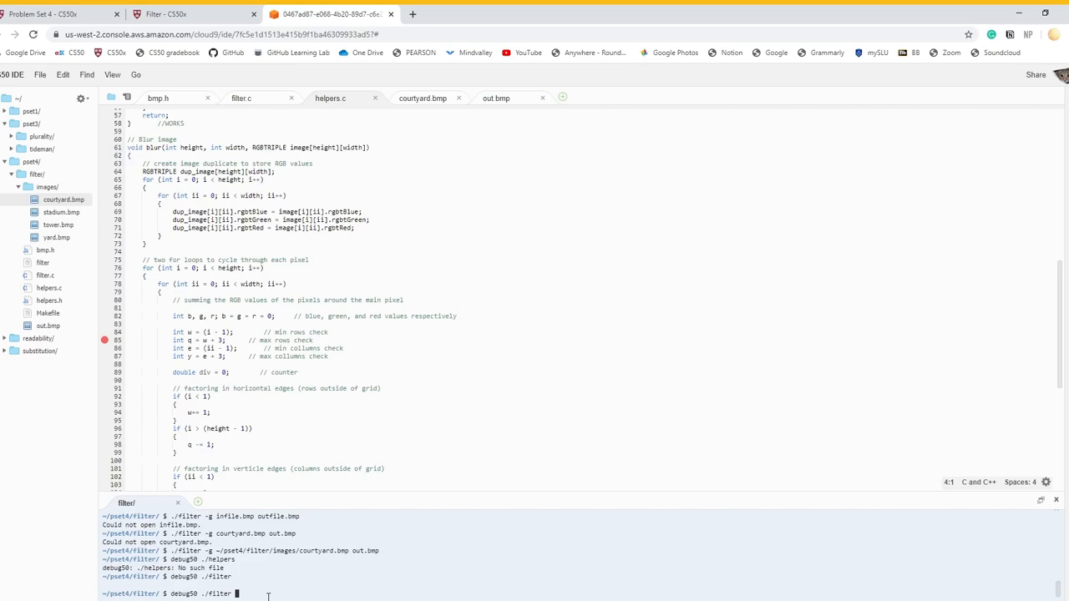
{"action": "type", "text": "-g ~/pset4/f"}
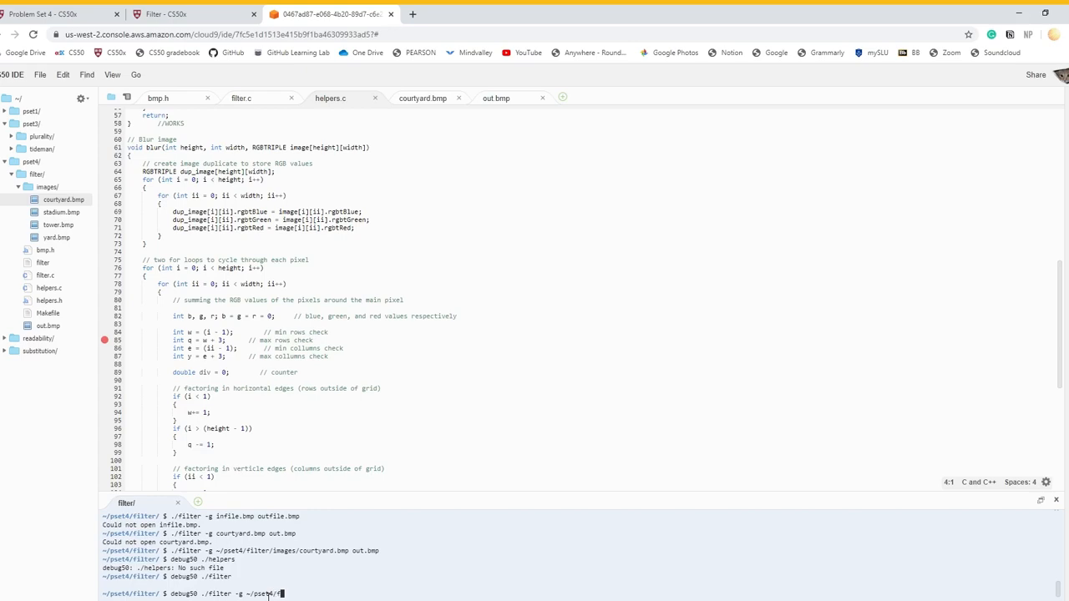
{"action": "type", "text": "ilter/images/"}
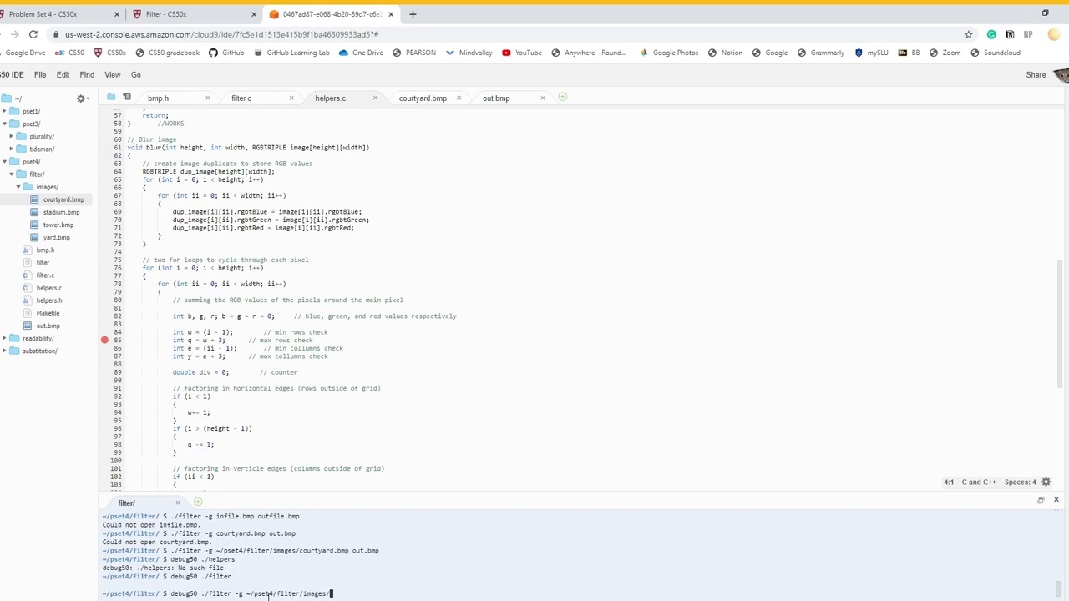
{"action": "type", "text": "courtyard.bmp"}
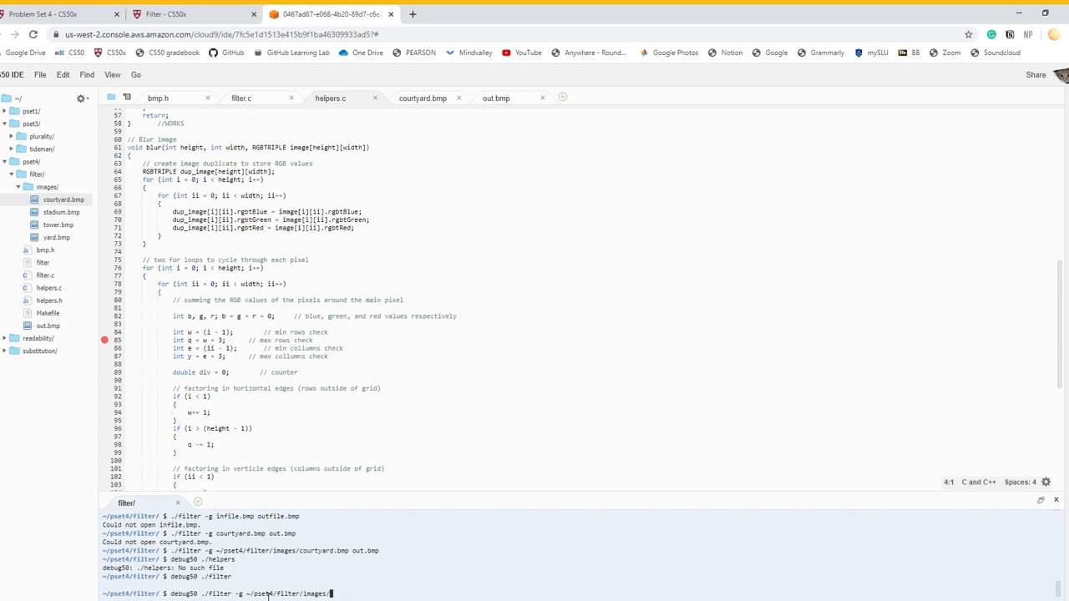
{"action": "type", "text": "stadium.bmp"}
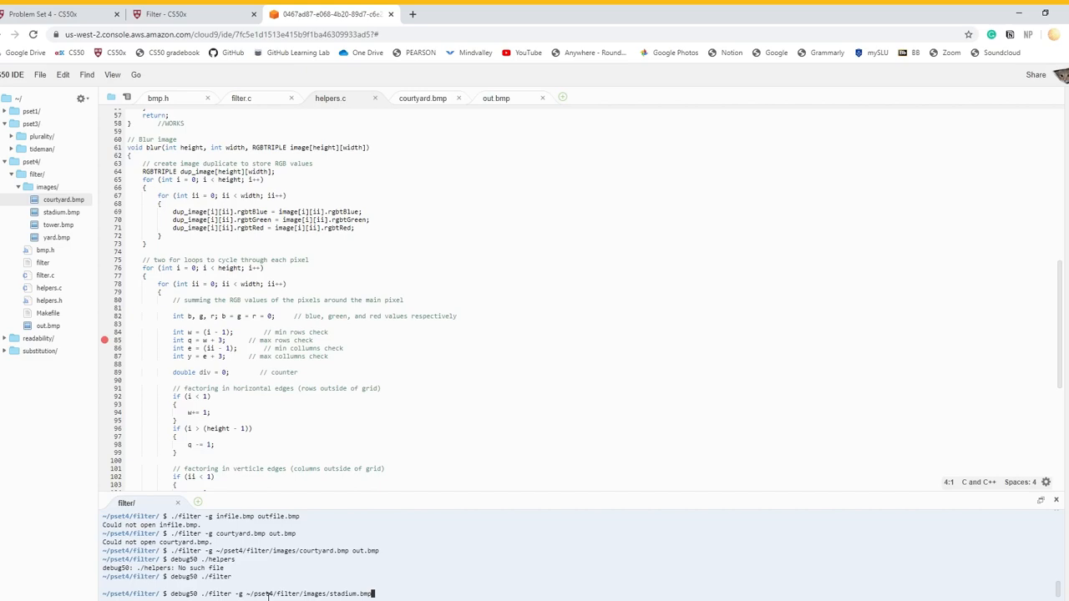
{"action": "type", "text": "out.bmp"}
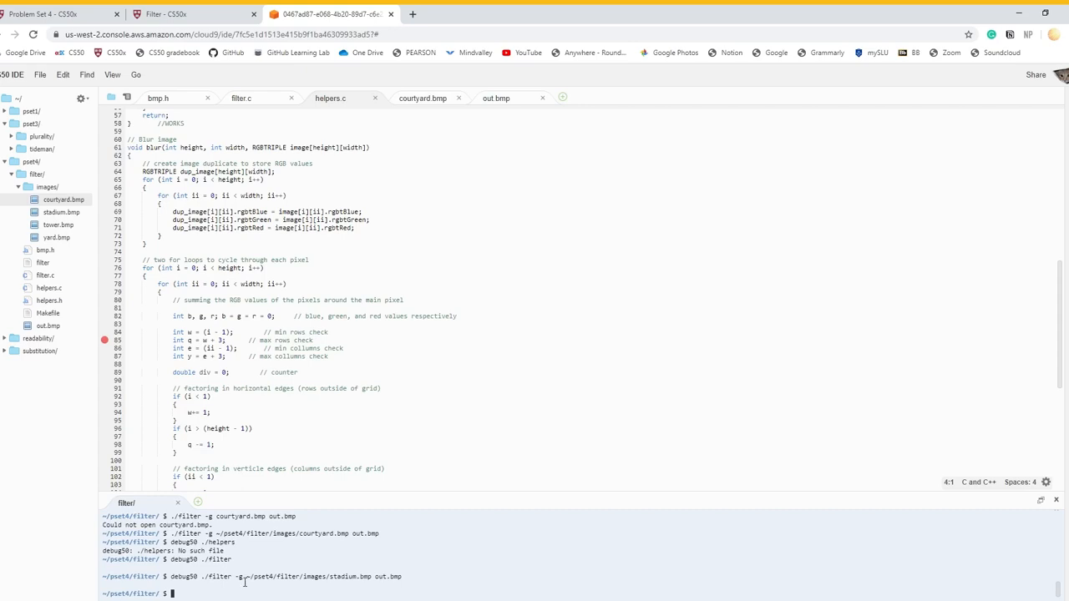
{"action": "mouse_move", "coordinate": [244, 583]}
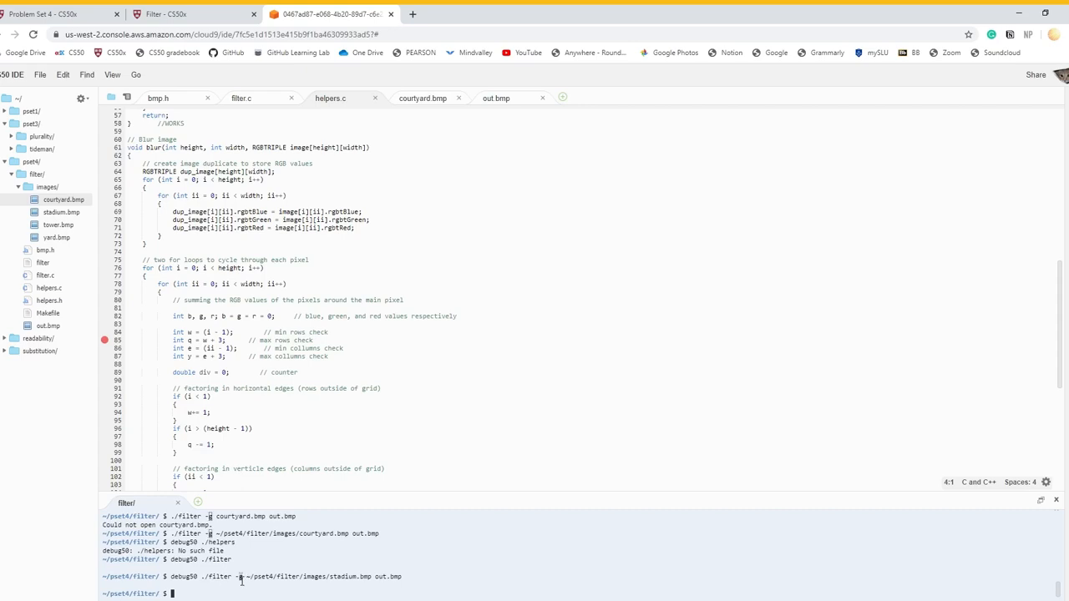
Step: Run debug50 ./filter -b on stadium.bmp so the debugger pauses at the blur breakpoint
{"action": "scroll", "scroll_direction": "down", "scroll_amount": 3}
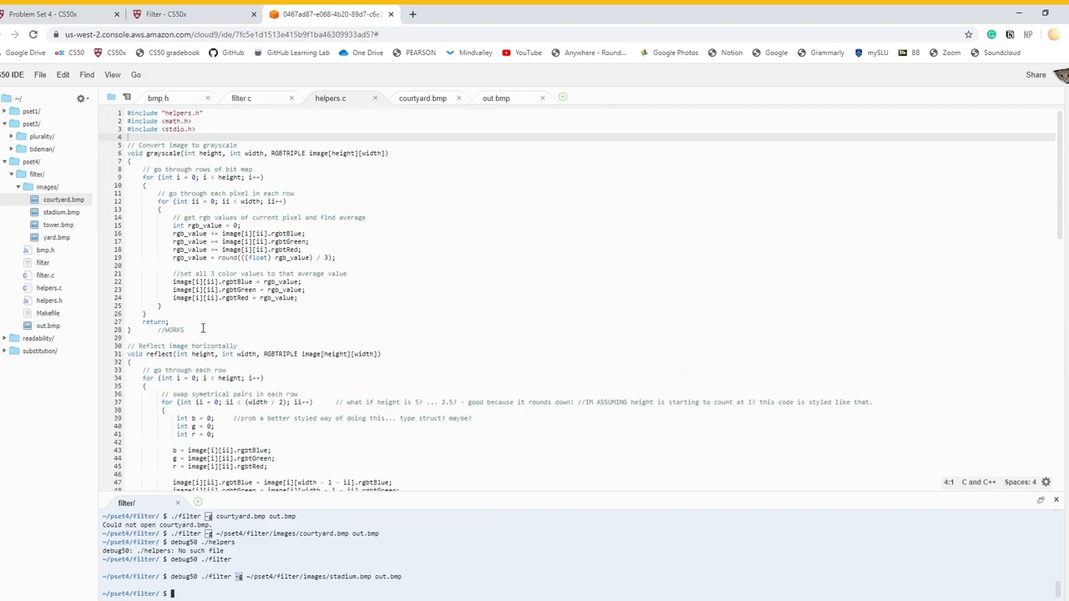
{"action": "scroll", "scroll_direction": "down", "scroll_amount": 3}
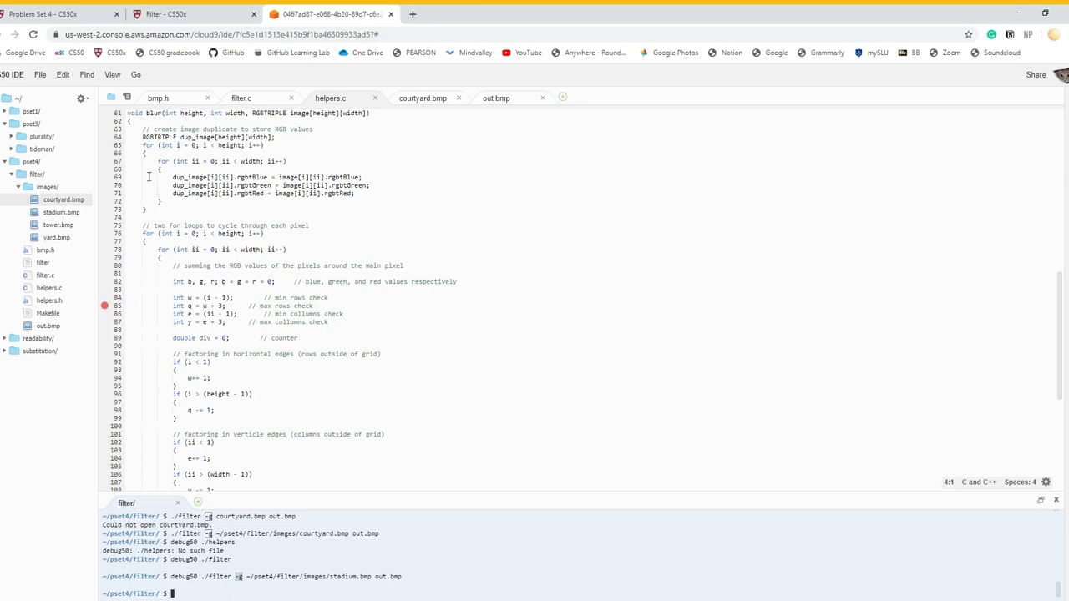
{"action": "mouse_move", "coordinate": [169, 155]}
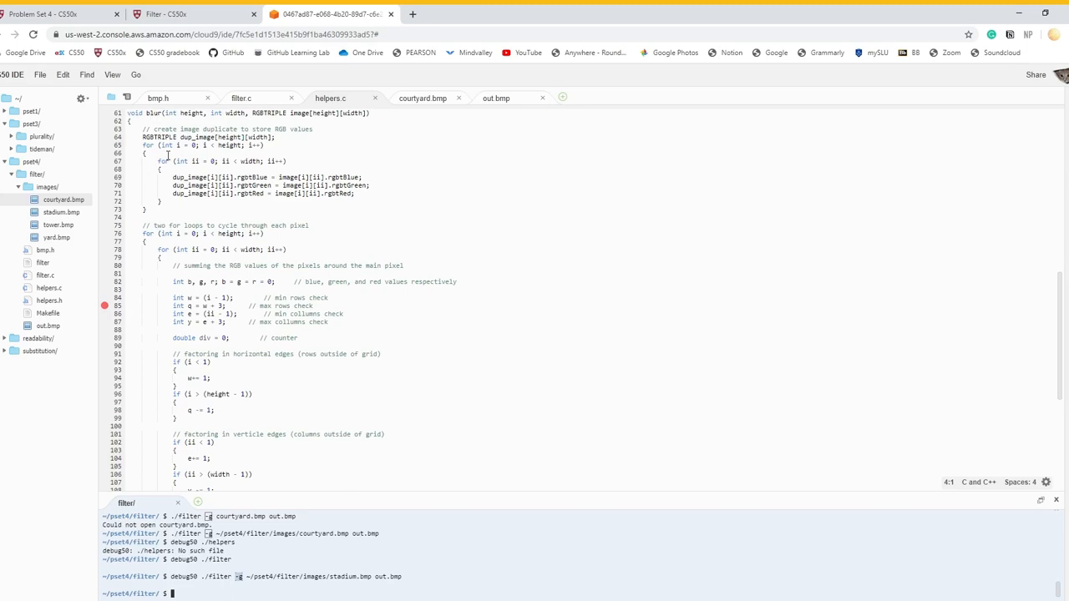
{"action": "type", "text": "fe"}
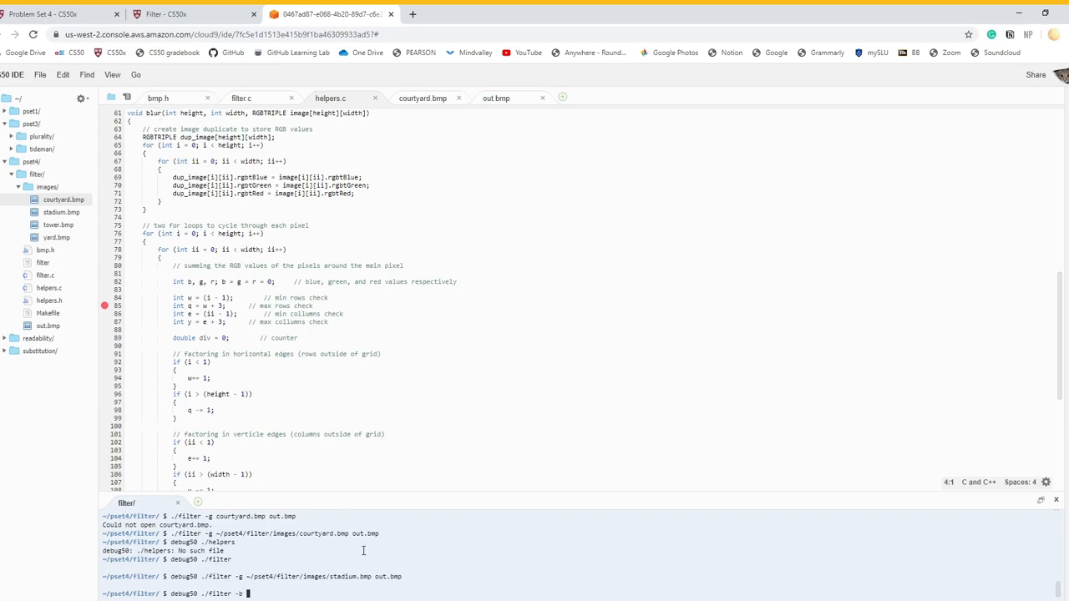
{"action": "type", "text": "~/pset4/filter"}
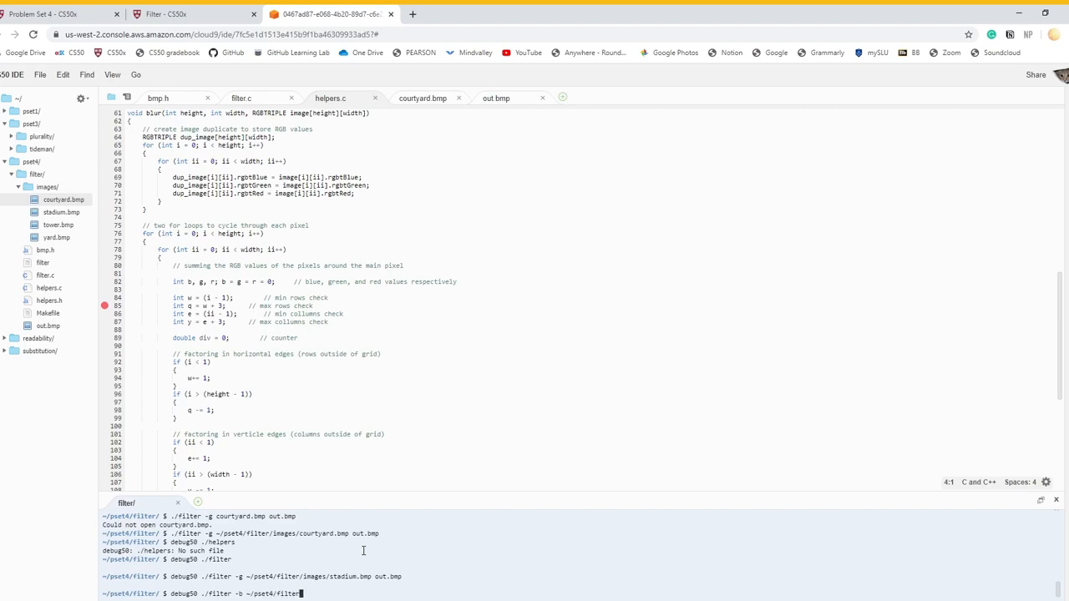
{"action": "type", "text": "images/stadium/"}
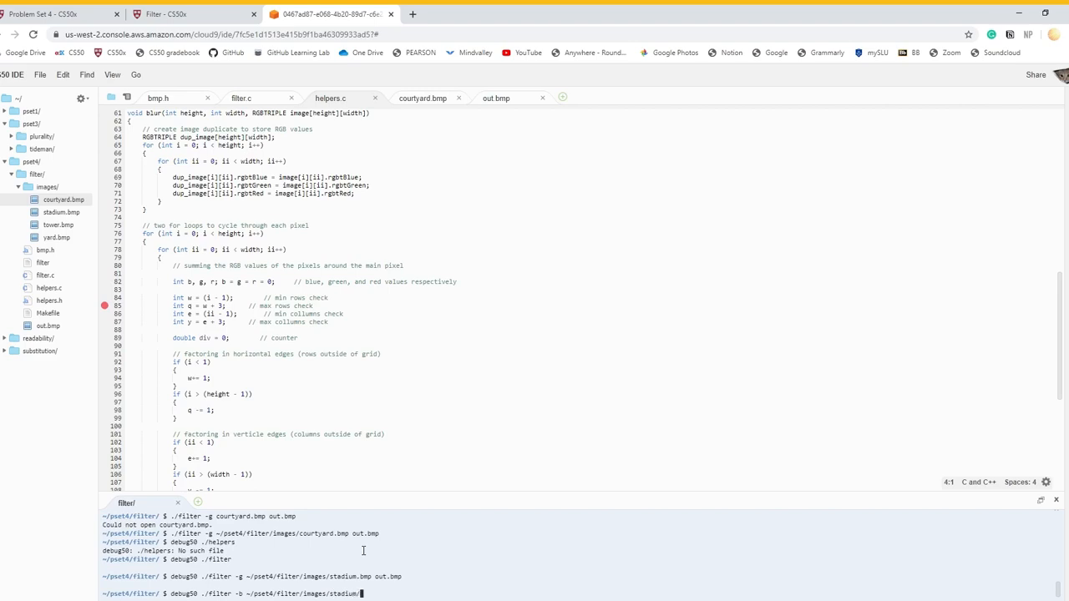
{"action": "type", "text": "bmp out.bmp"}
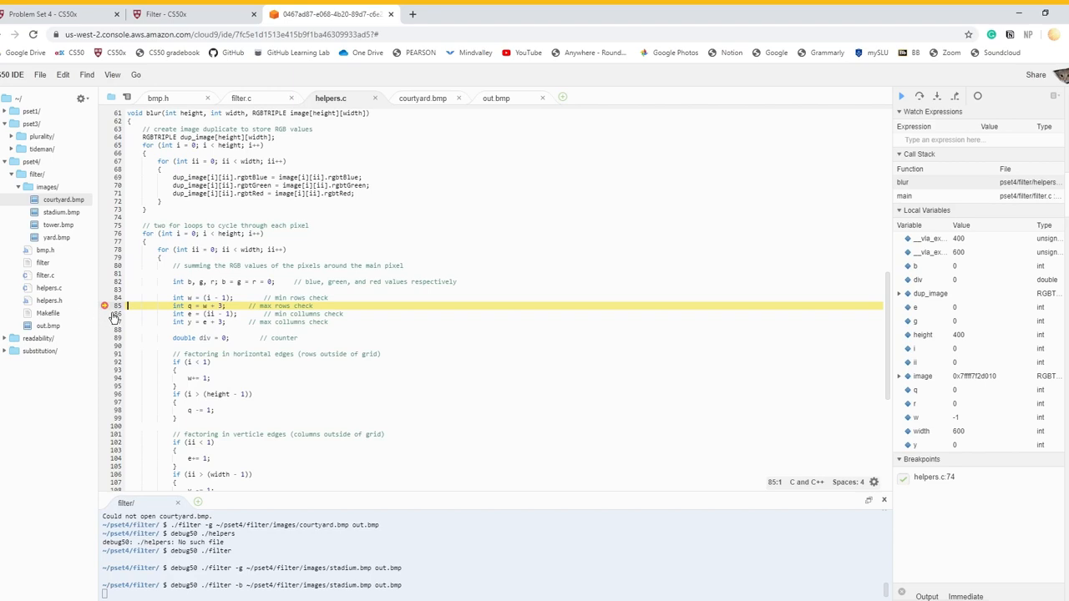
Step: Step over through blur until the neighbour bounds-check condition on line 110 is reached
{"action": "left_click", "coordinate": [929, 94]}
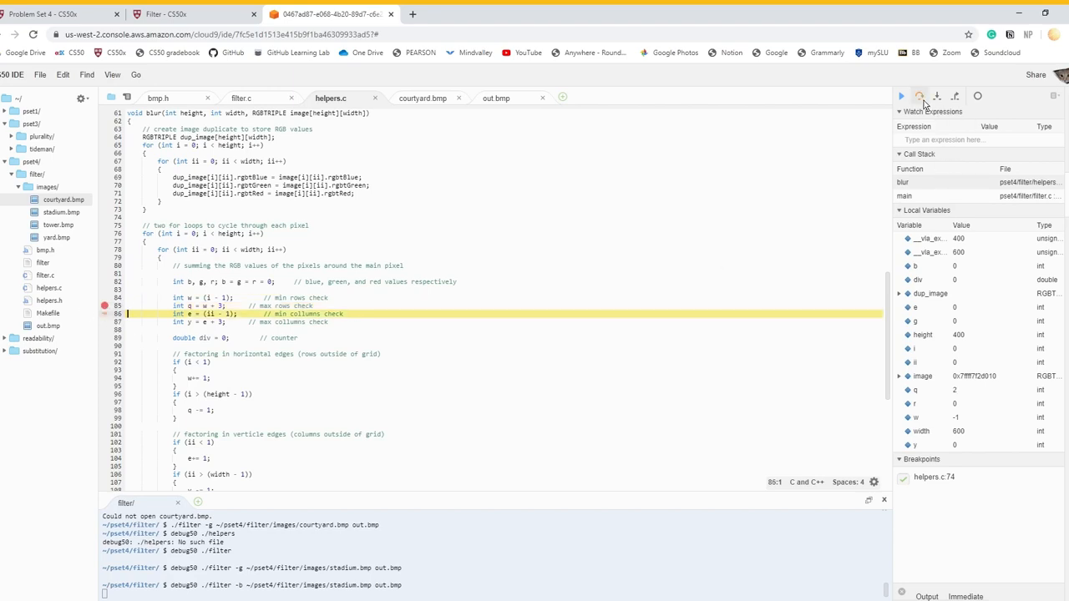
{"action": "left_click", "coordinate": [935, 96]}
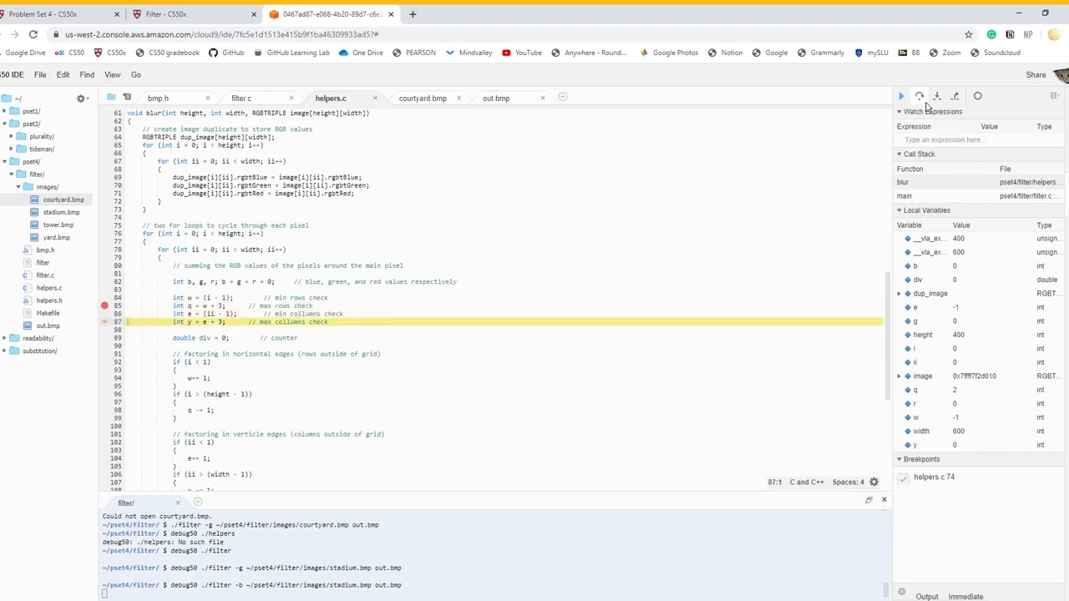
{"action": "left_click", "coordinate": [919, 96]}
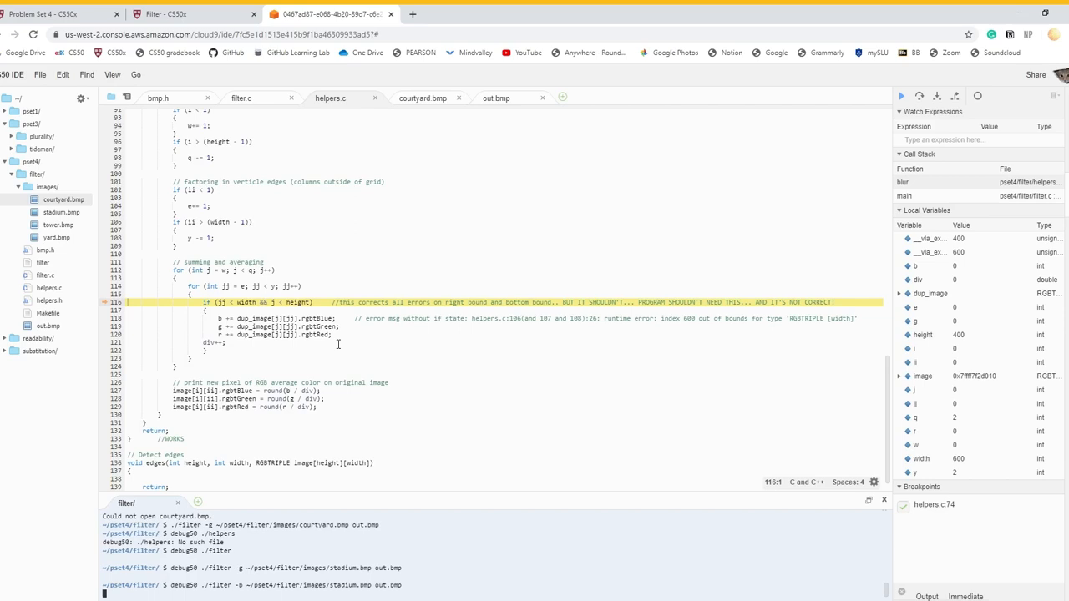
{"action": "mouse_move", "coordinate": [363, 393]}
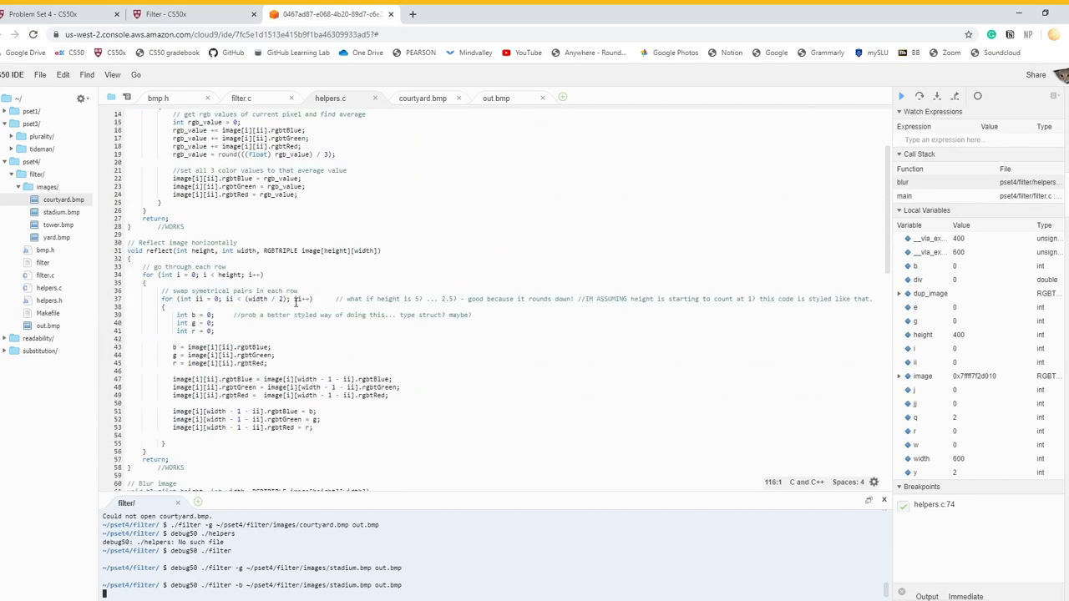
{"action": "scroll", "scroll_direction": "down", "scroll_amount": 3}
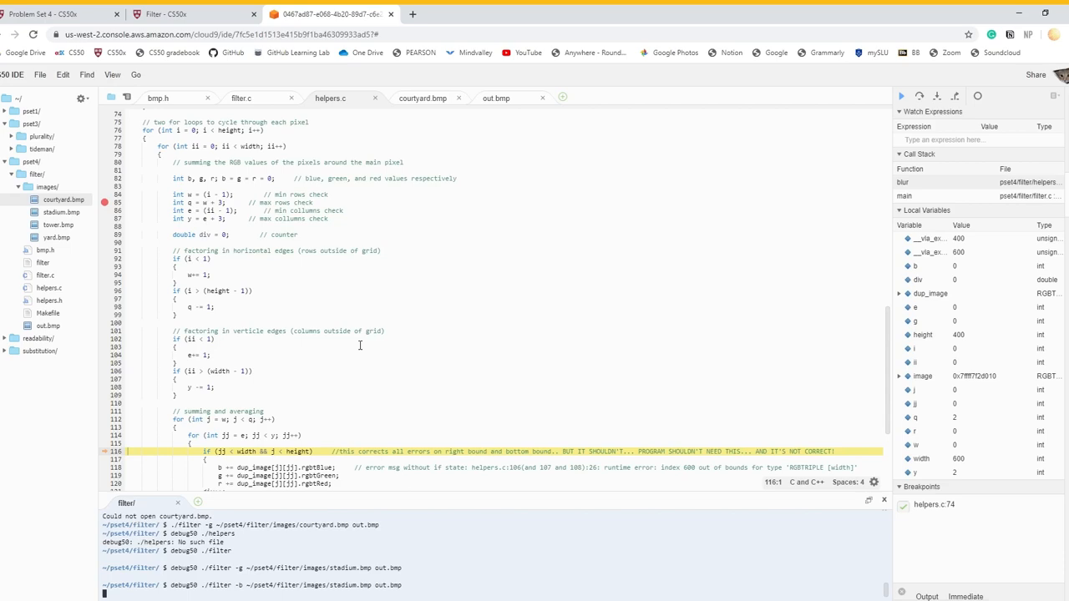
{"action": "mouse_move", "coordinate": [458, 575]}
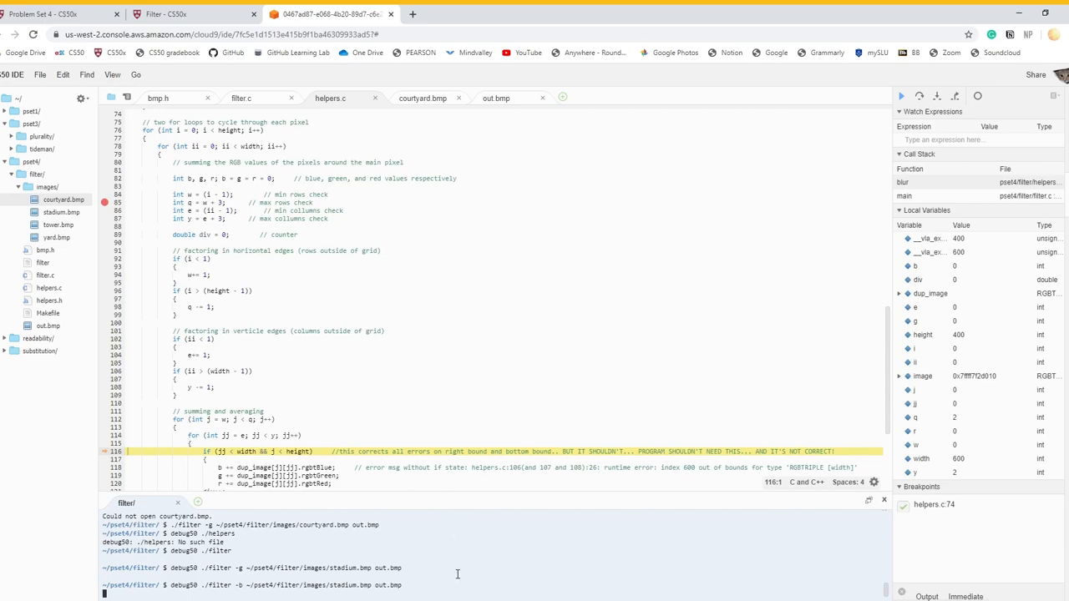